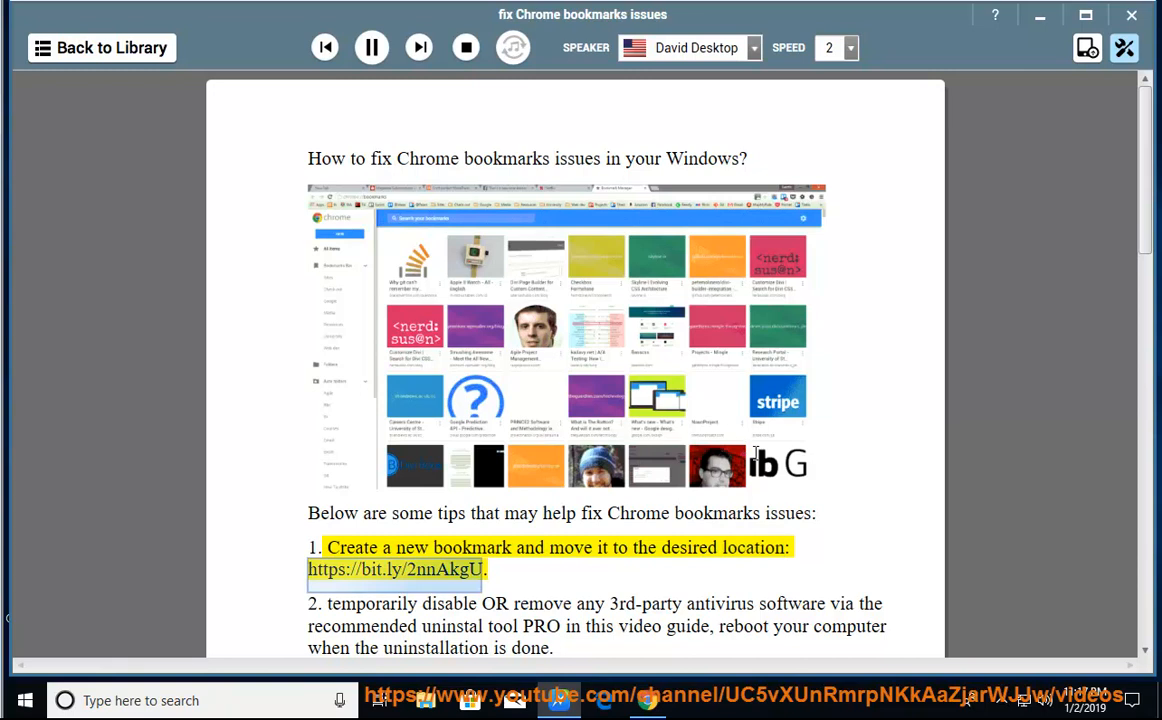
pyautogui.moveTo(752, 452)
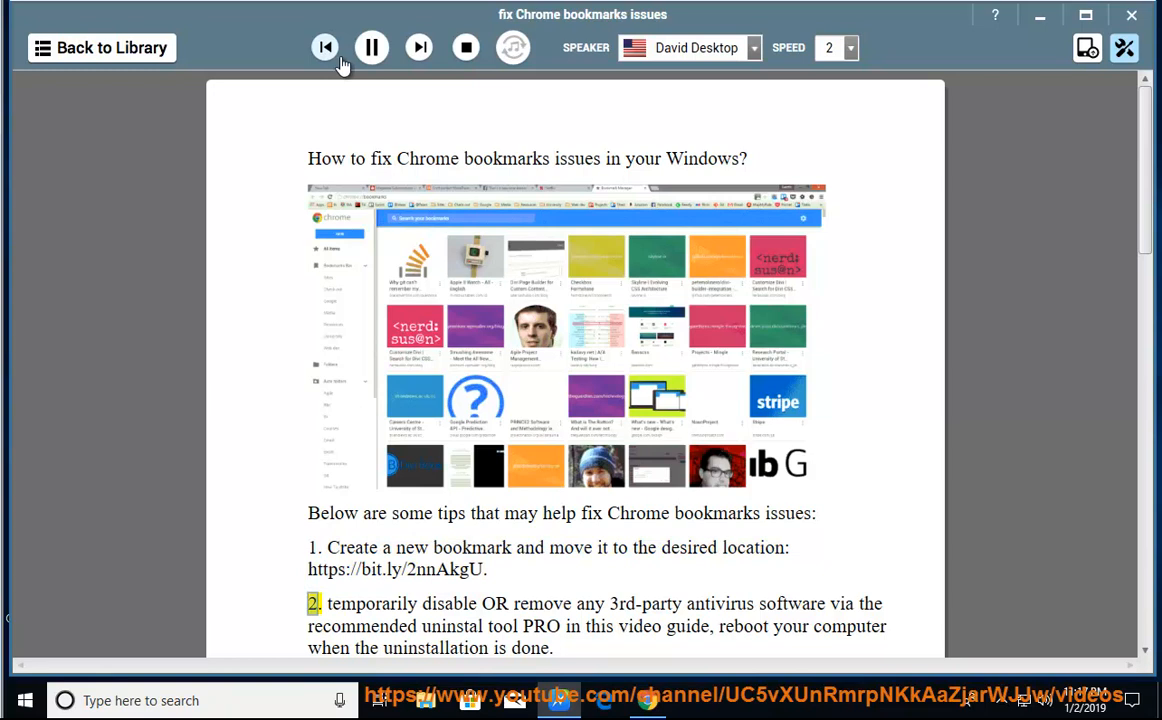
# Pause NaturalReader's reading of the bookmark tips at tip 2.
pyautogui.click(370, 48)
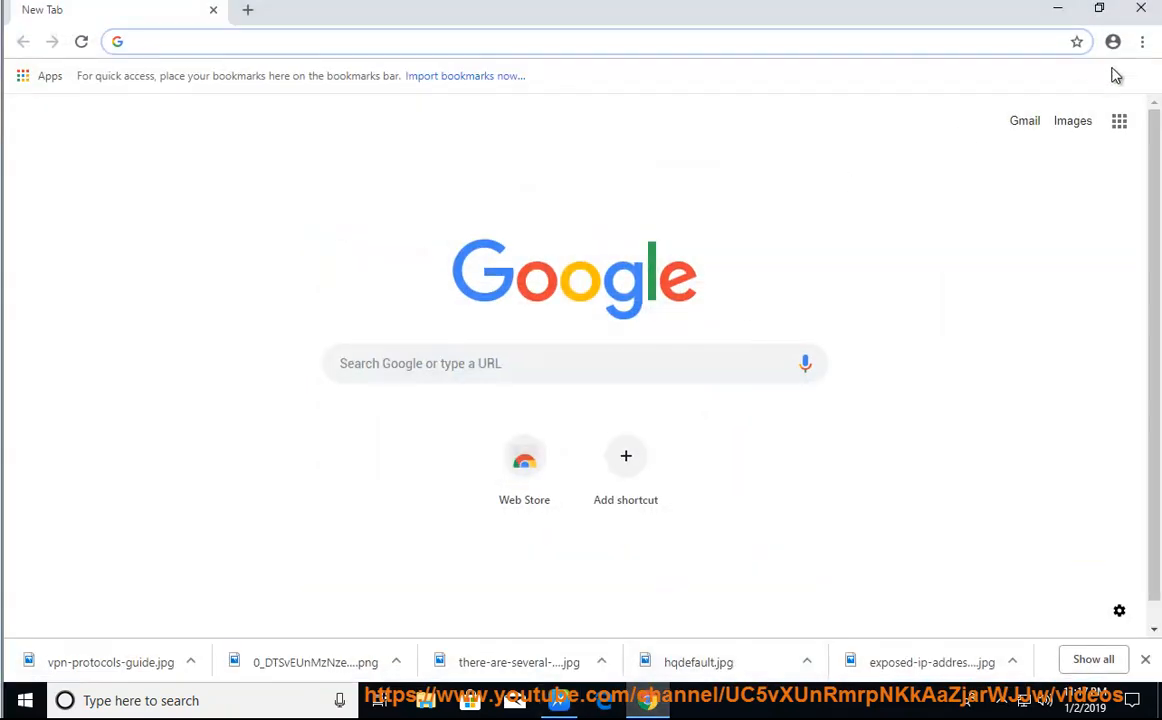
# Bring up Chrome's bookmark manager from the main menu.
pyautogui.click(1142, 40)
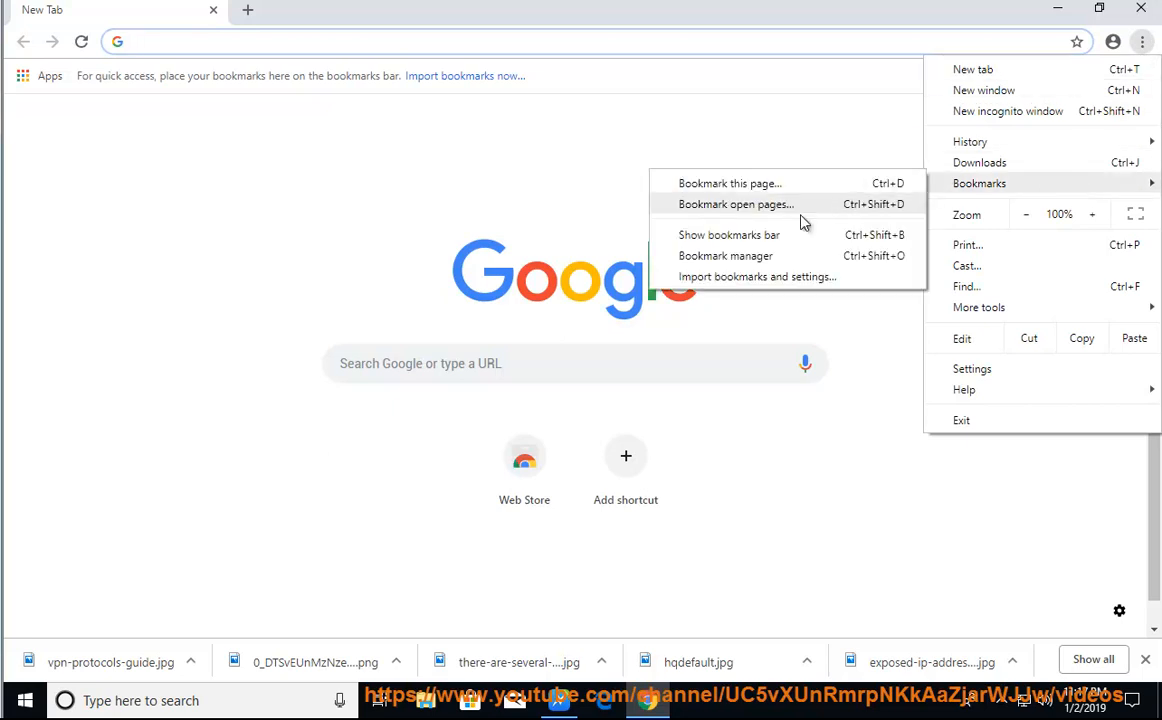
pyautogui.click(724, 256)
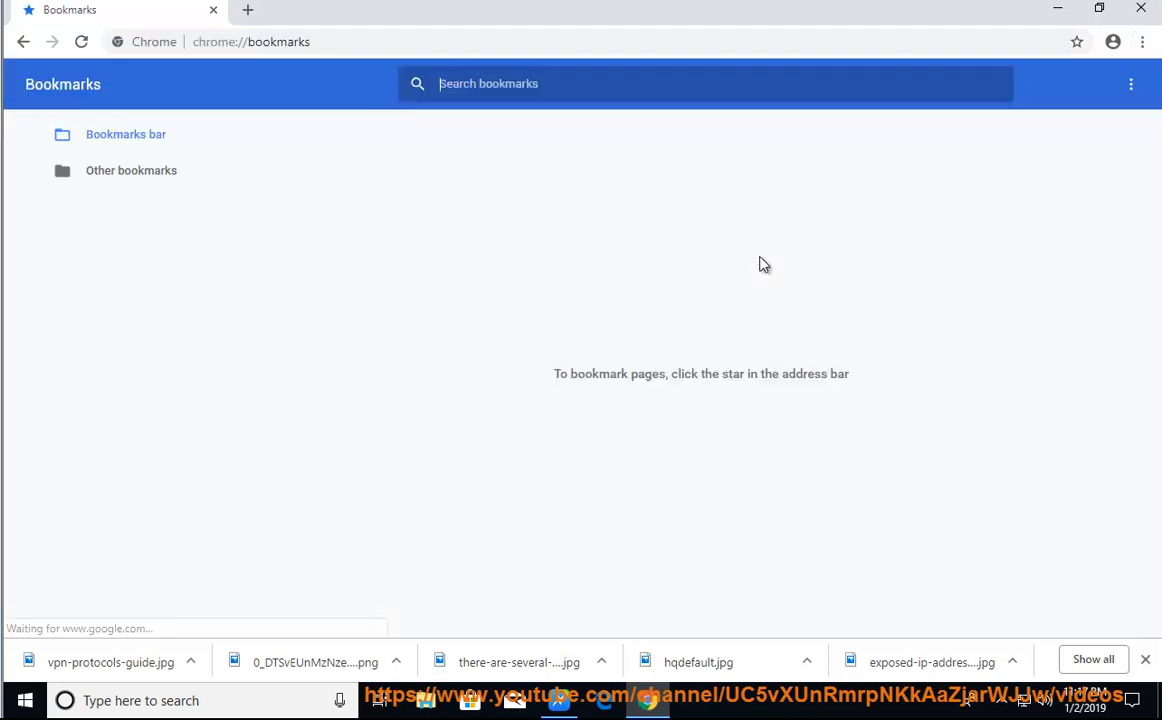
pyautogui.moveTo(1132, 84)
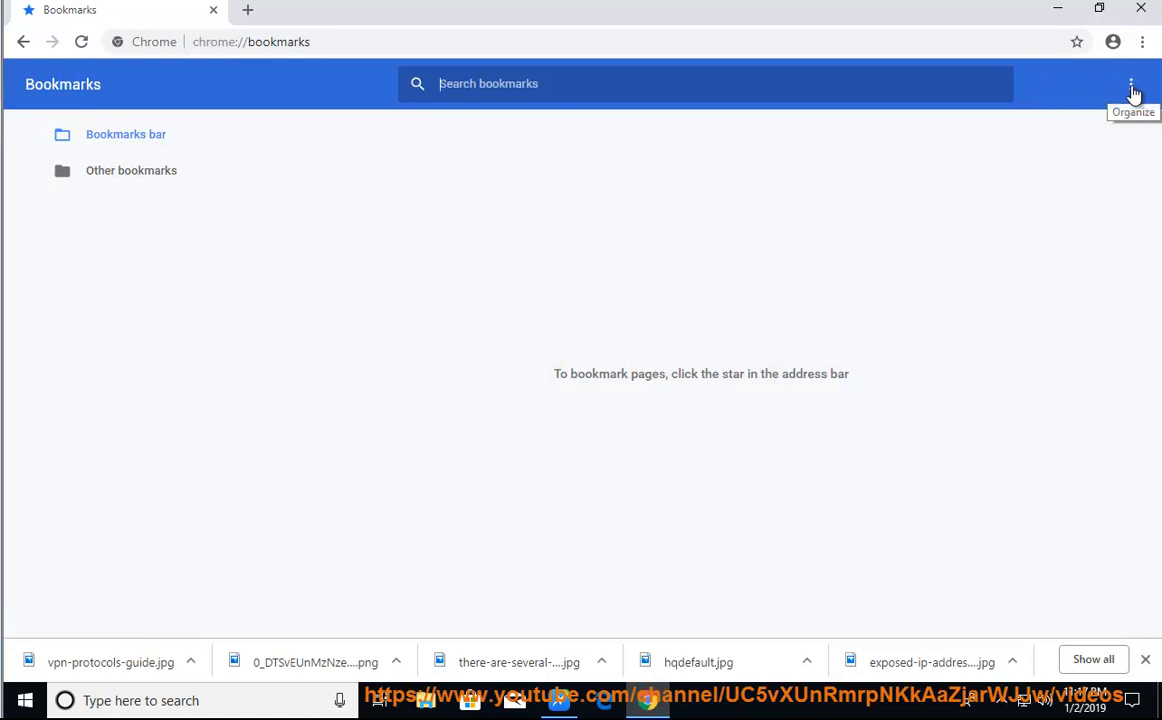
# Create a new bookmark folder named TEST2 in the Bookmarks bar and show its actions.
pyautogui.click(1132, 84)
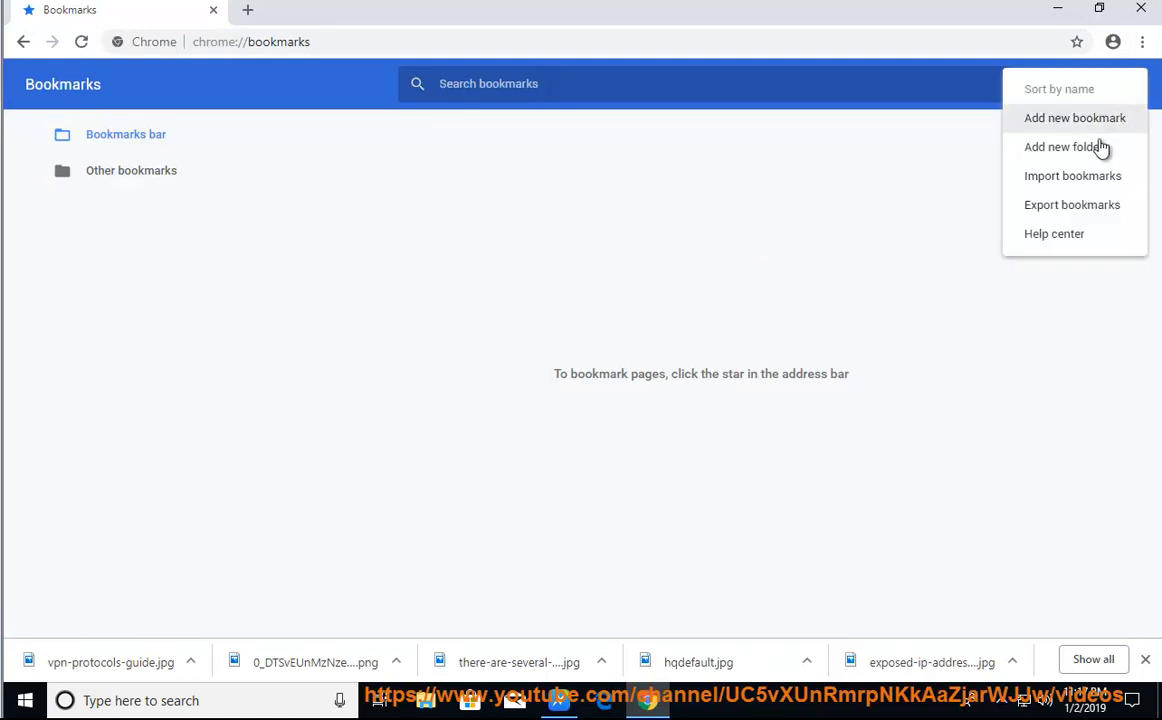
pyautogui.click(1064, 146)
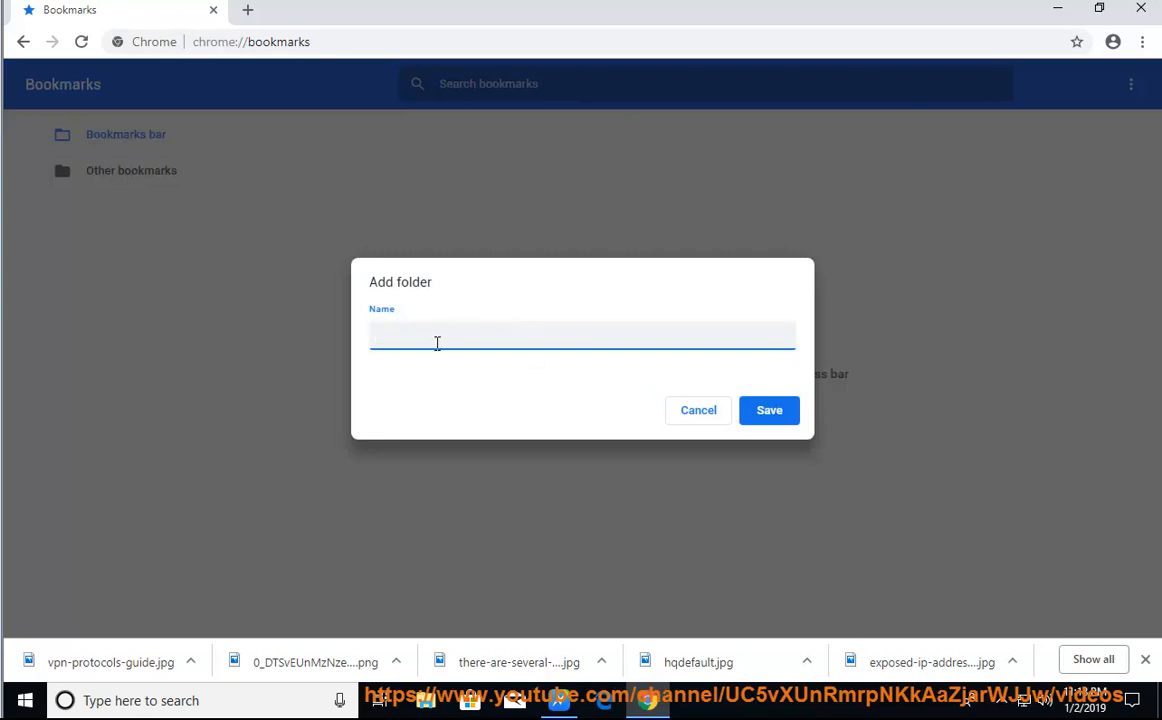
pyautogui.write('TEST2')
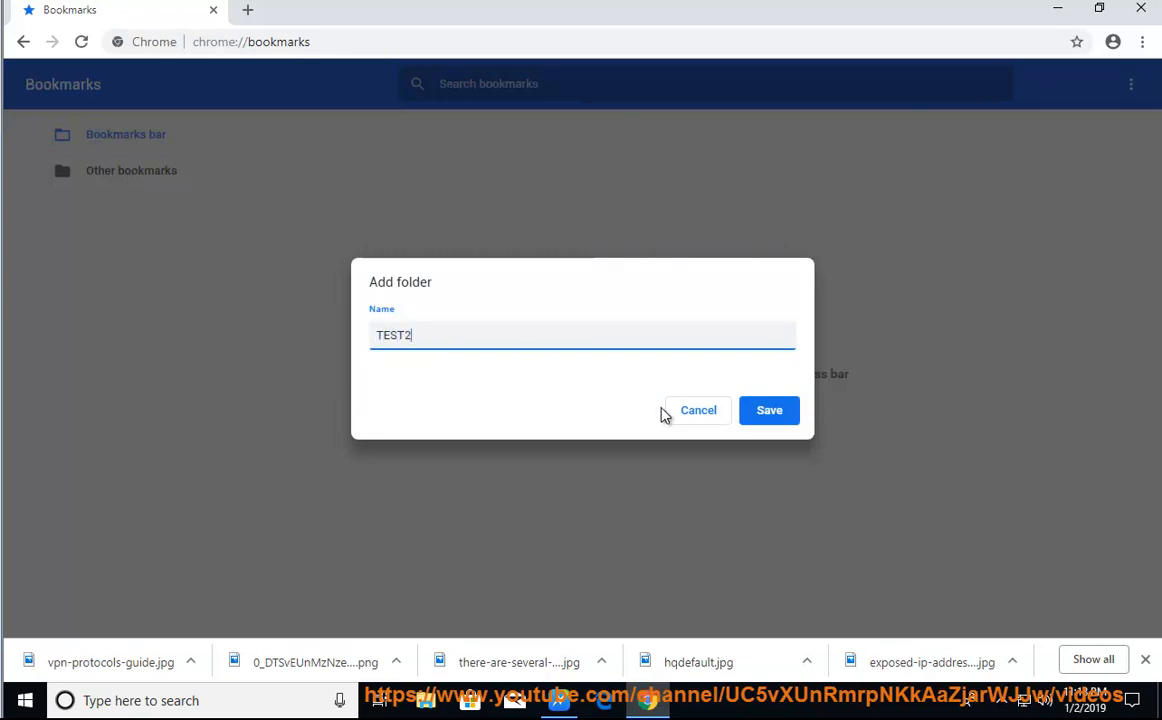
pyautogui.click(768, 410)
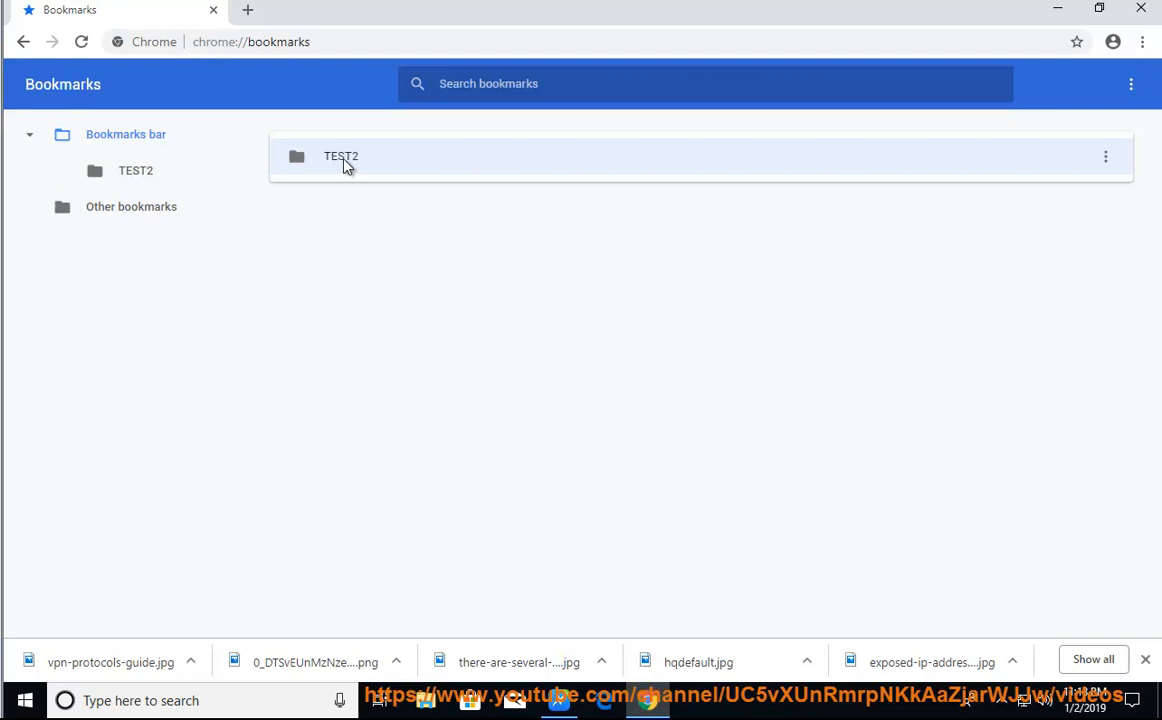
pyautogui.click(1104, 156)
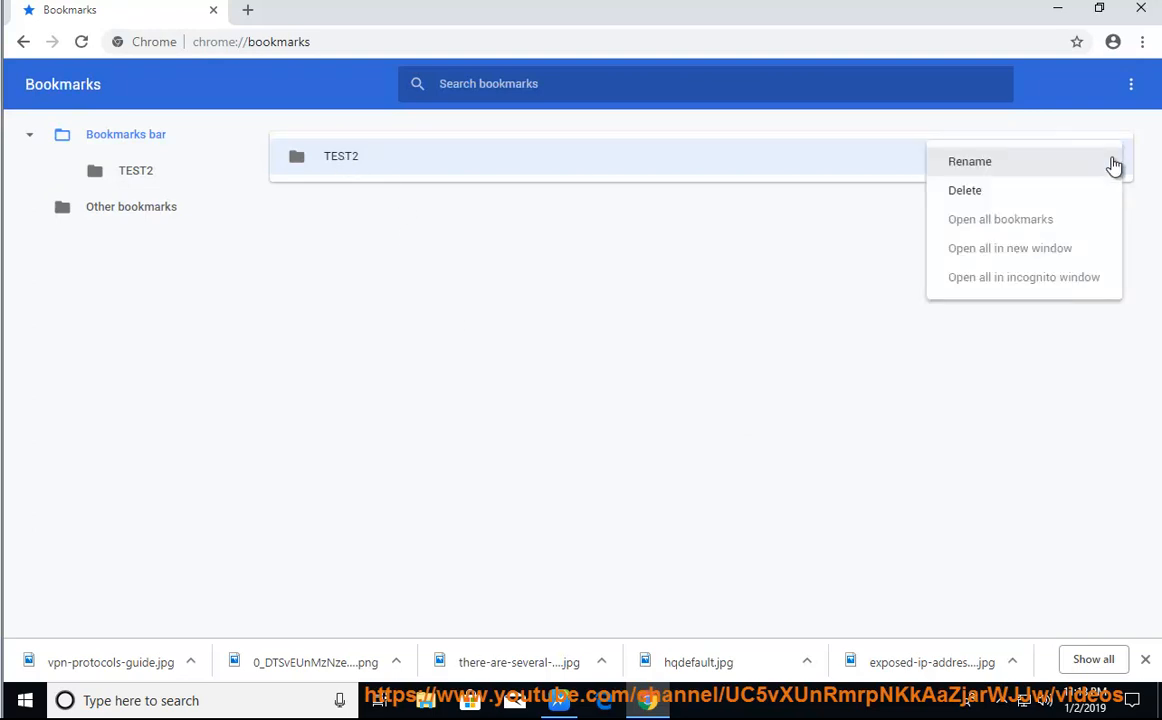
pyautogui.moveTo(1004, 276)
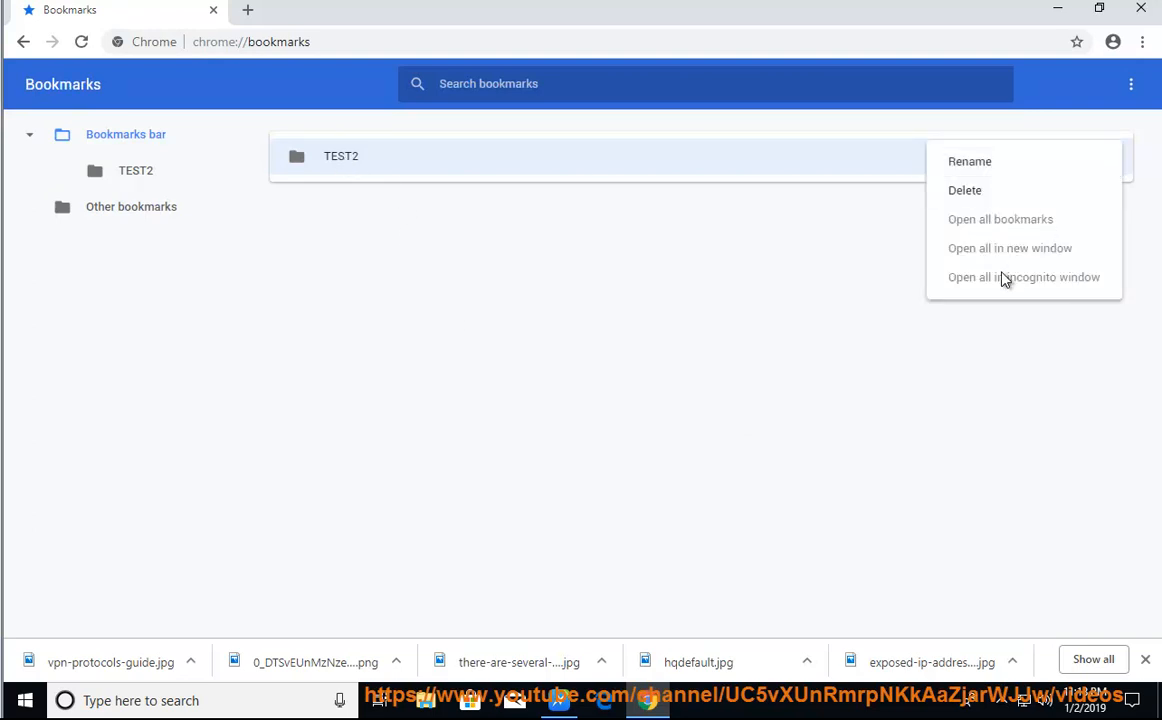
pyautogui.moveTo(660, 288)
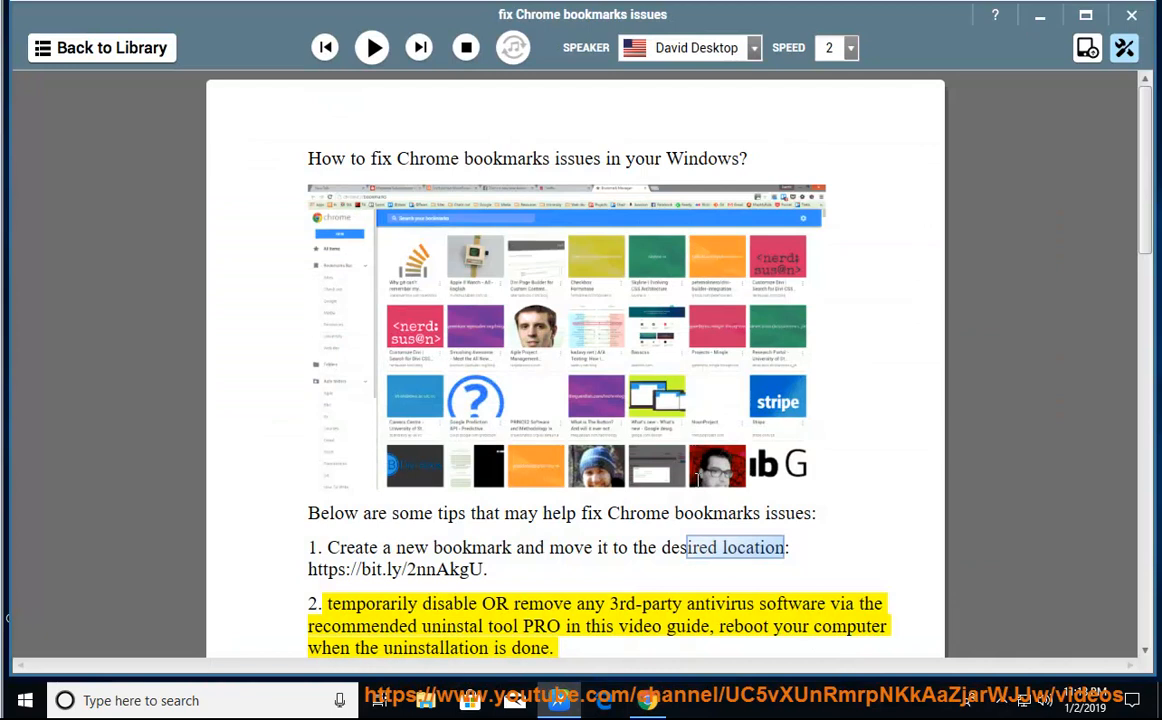
# Resume reading aloud through tips 3 and 4, then pause at tip 5.
pyautogui.click(372, 48)
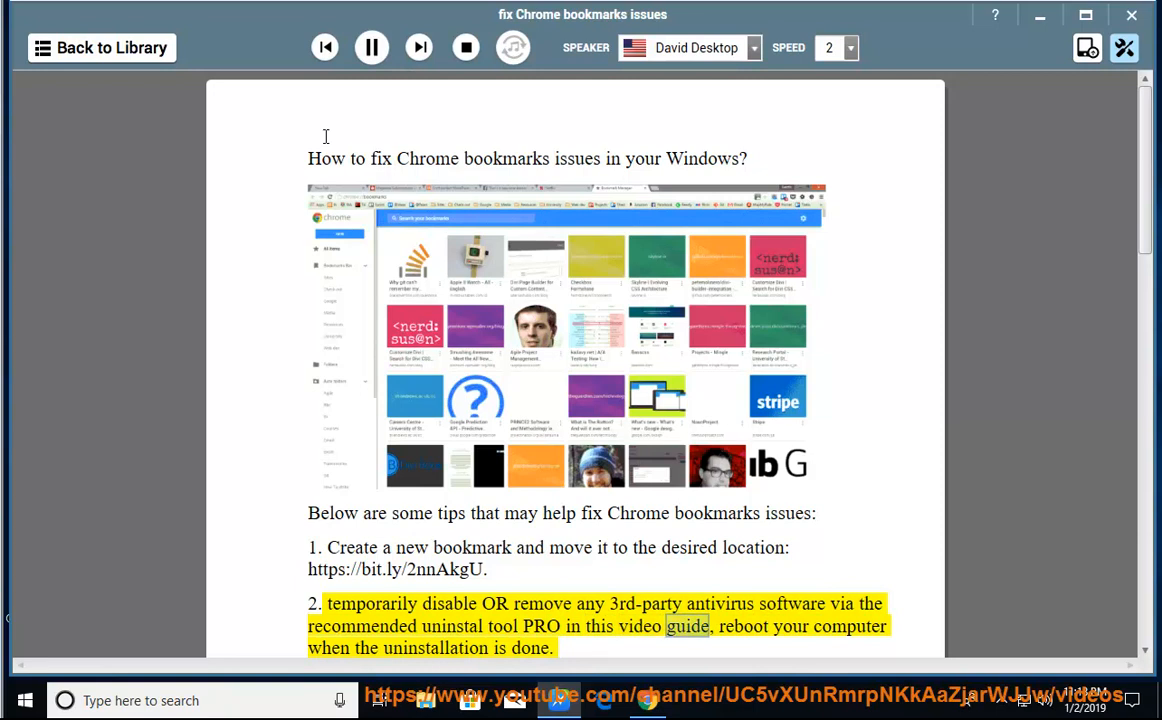
pyautogui.scroll(-3)
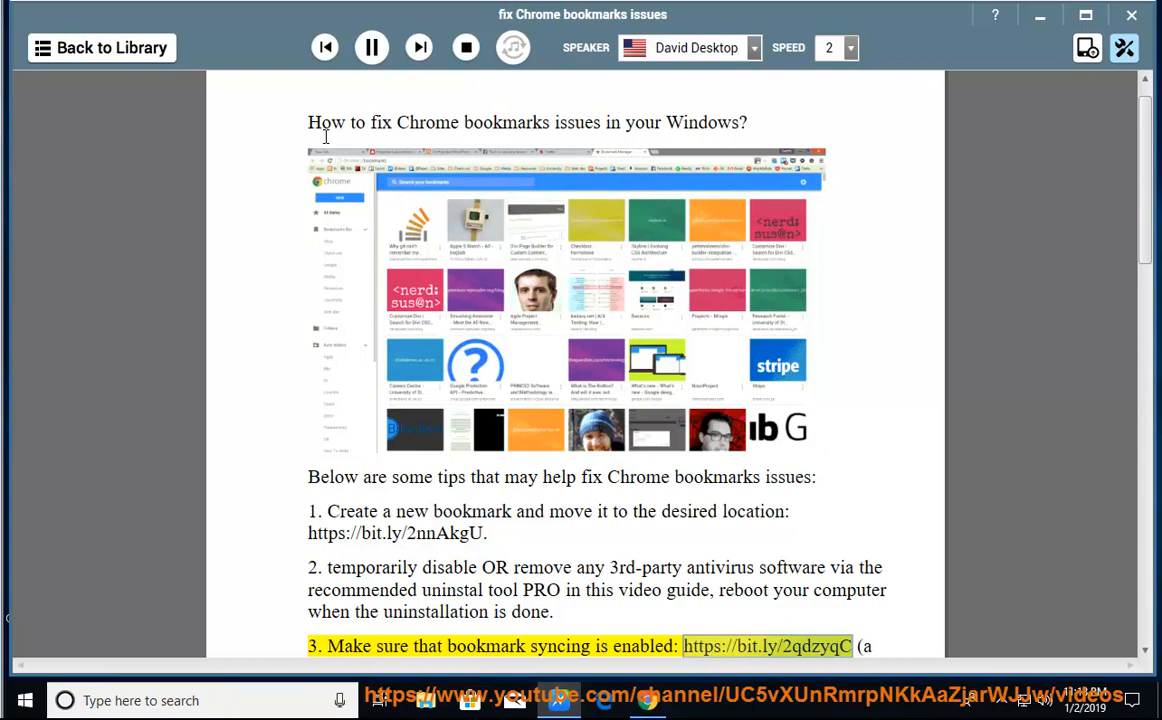
pyautogui.scroll(-3)
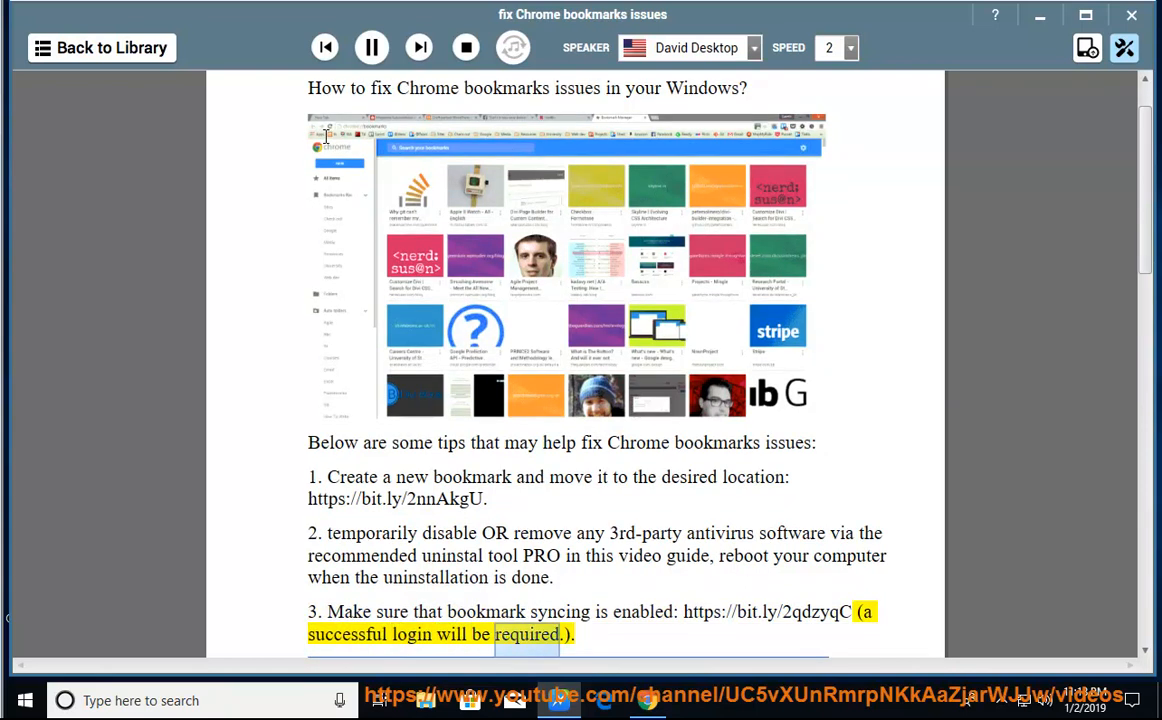
pyautogui.scroll(-3)
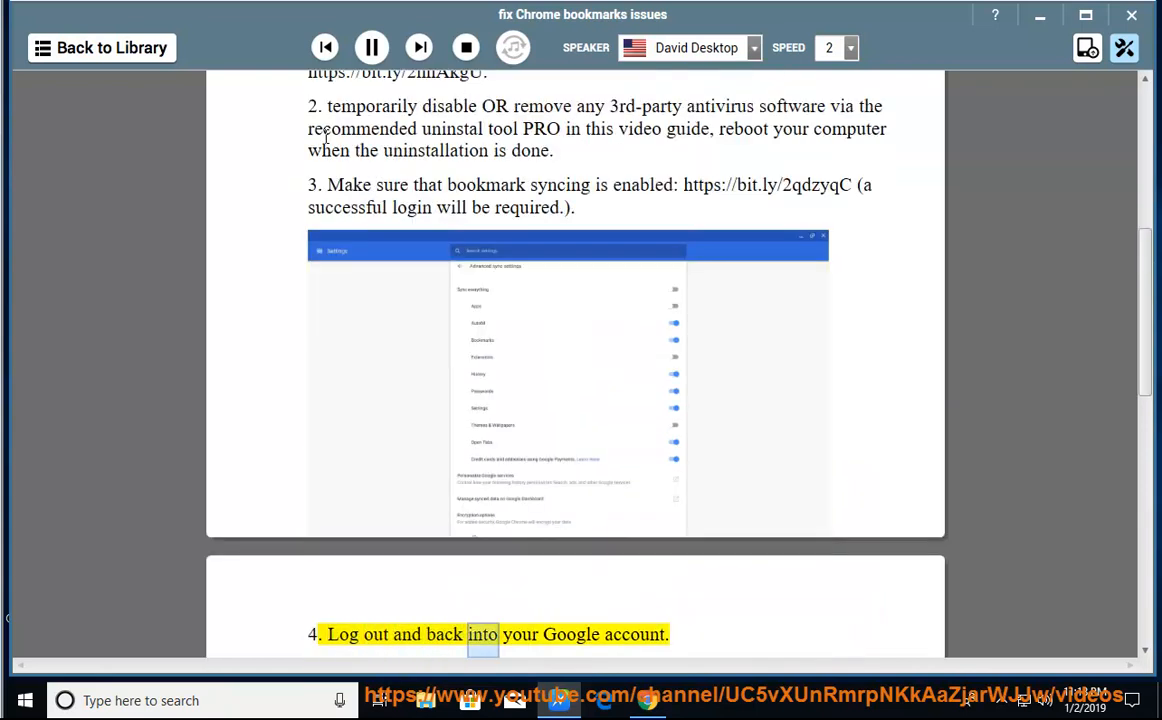
pyautogui.scroll(-3)
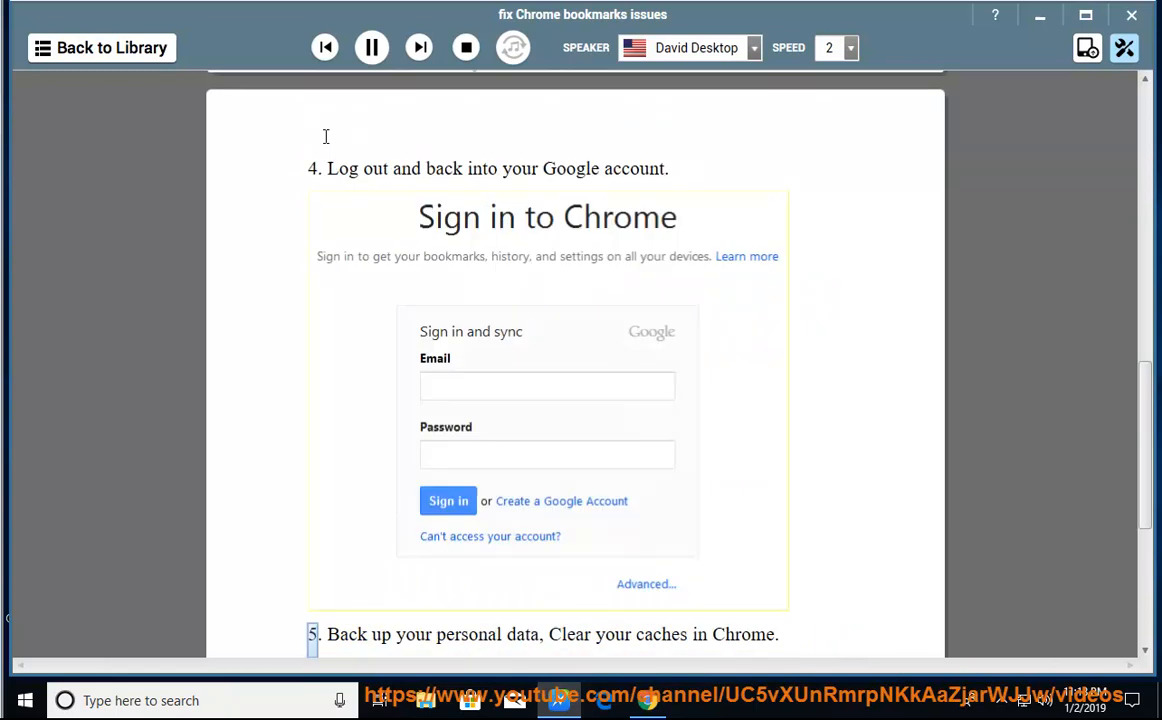
pyautogui.click(370, 48)
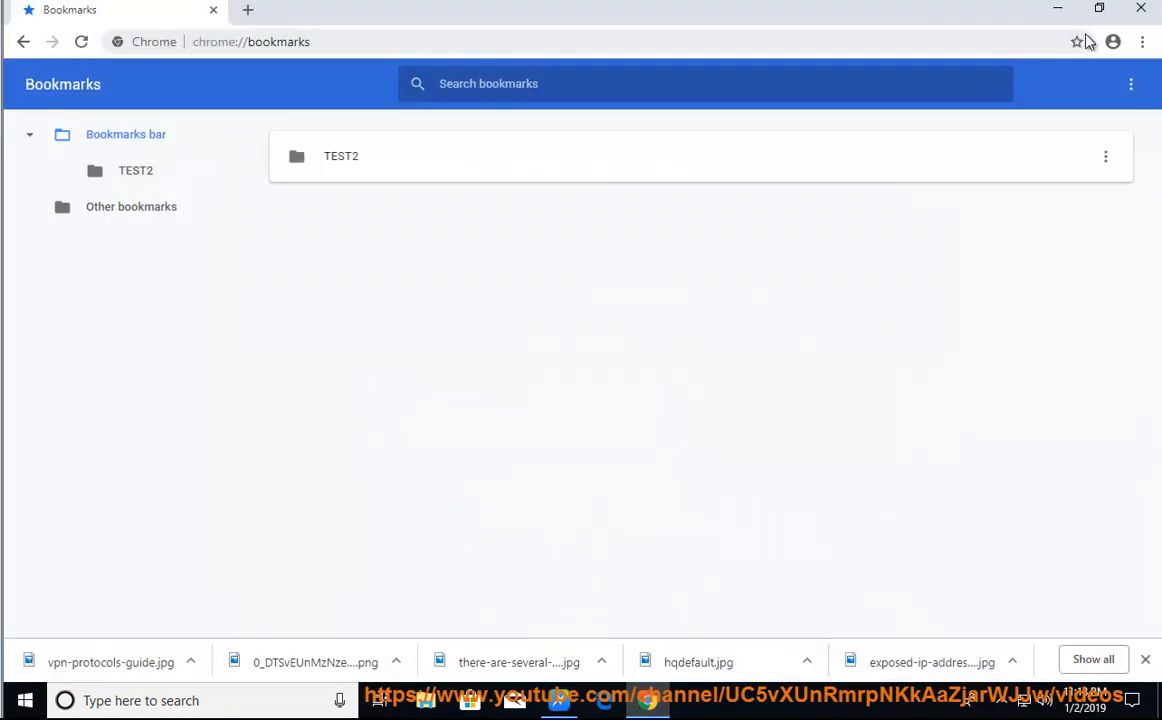
# Check the profile's sync options, open a new tab showing TEST2 on the bookmarks bar, and close the profile menu.
pyautogui.click(1112, 42)
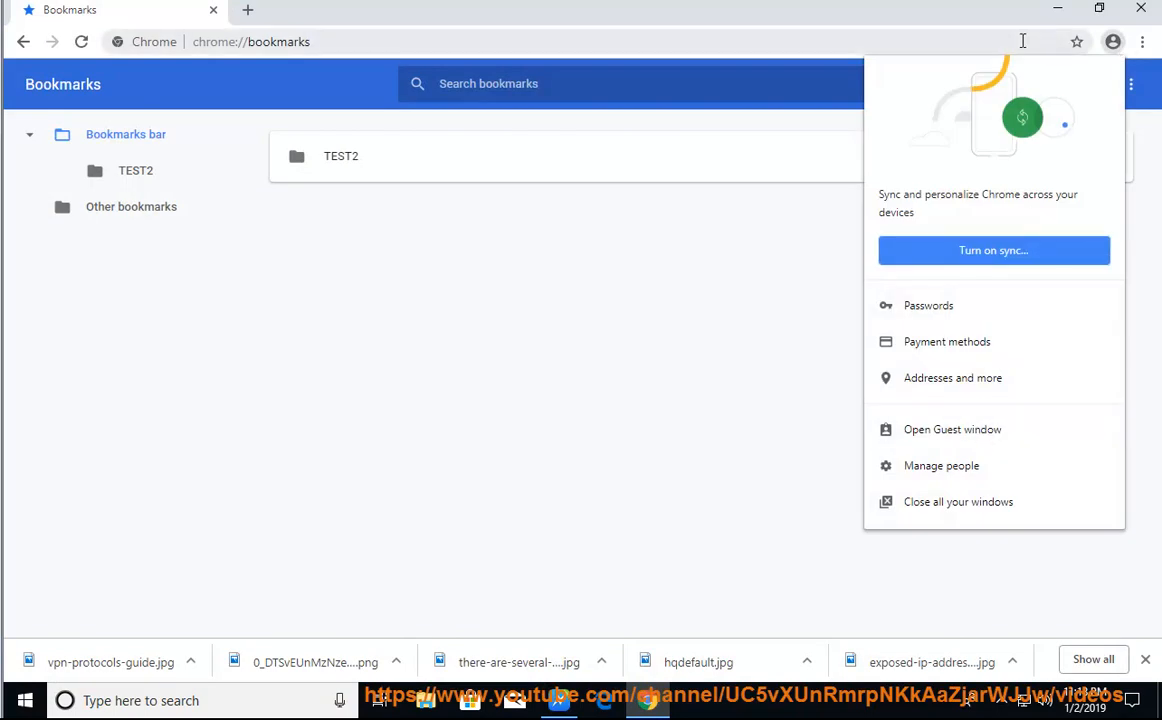
pyautogui.moveTo(512, 68)
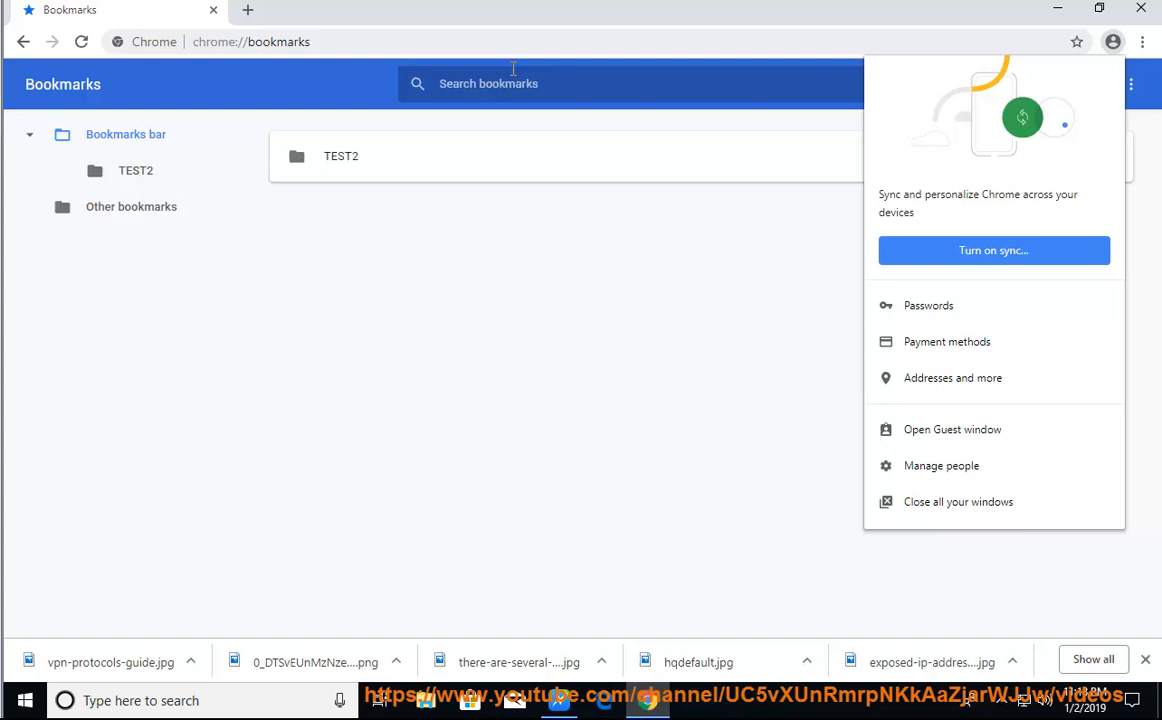
pyautogui.click(246, 10)
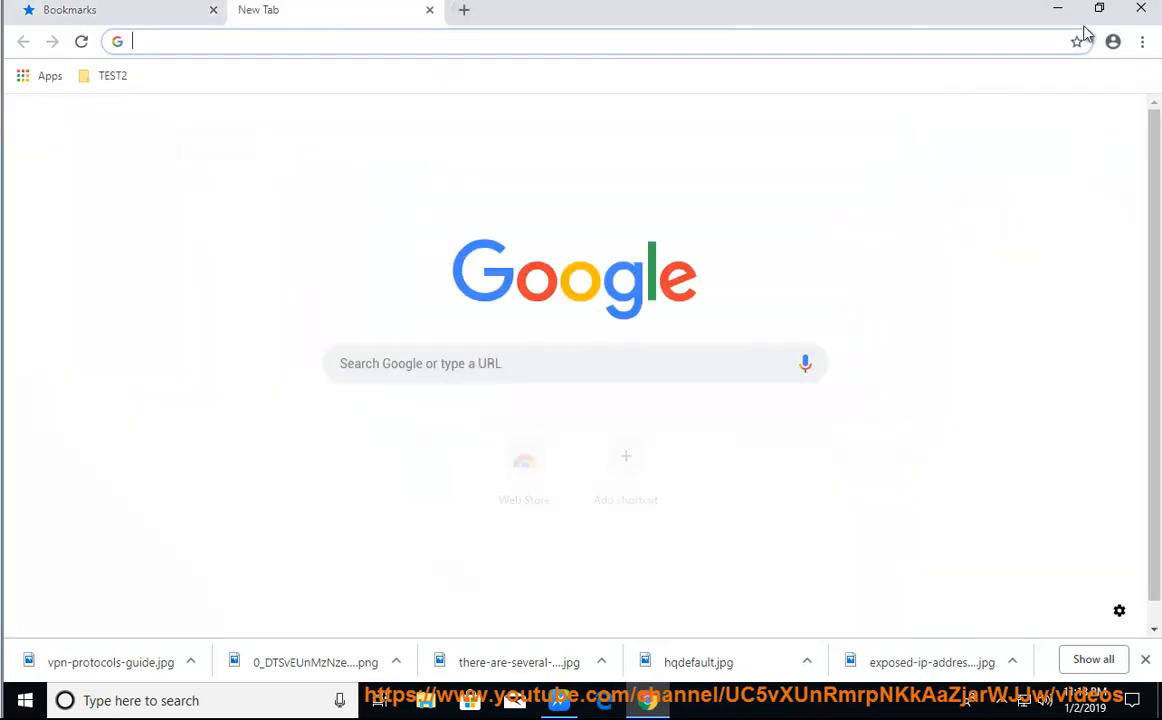
pyautogui.moveTo(1112, 40)
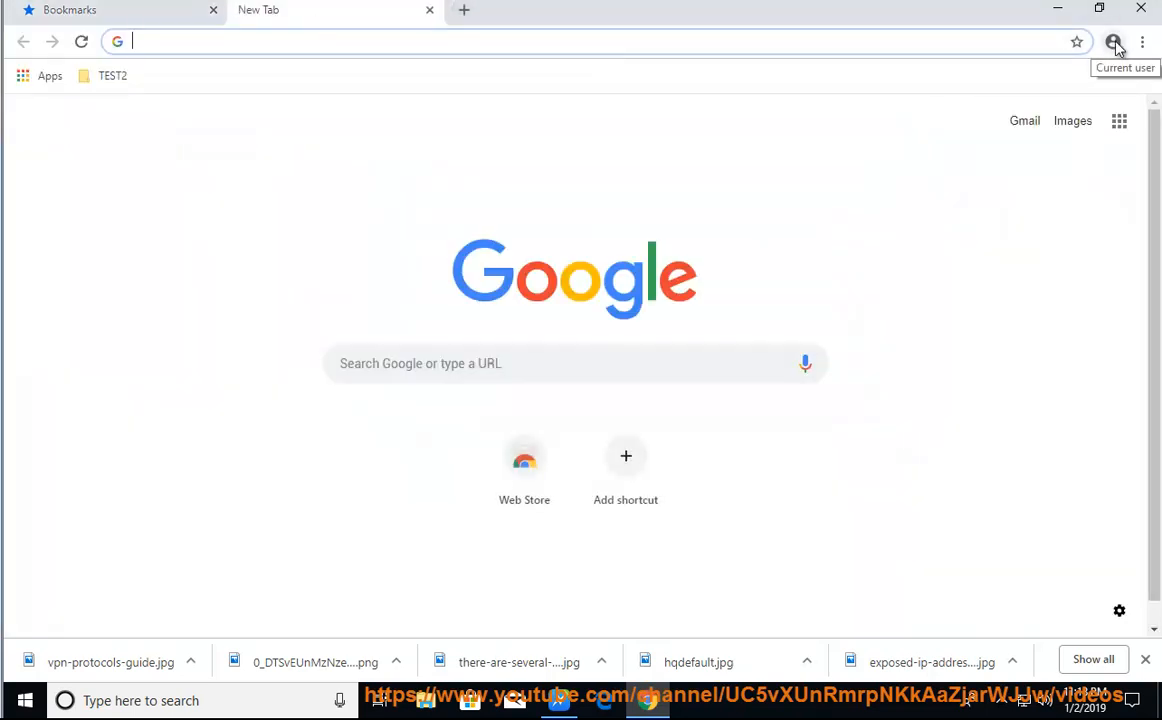
pyautogui.click(1112, 42)
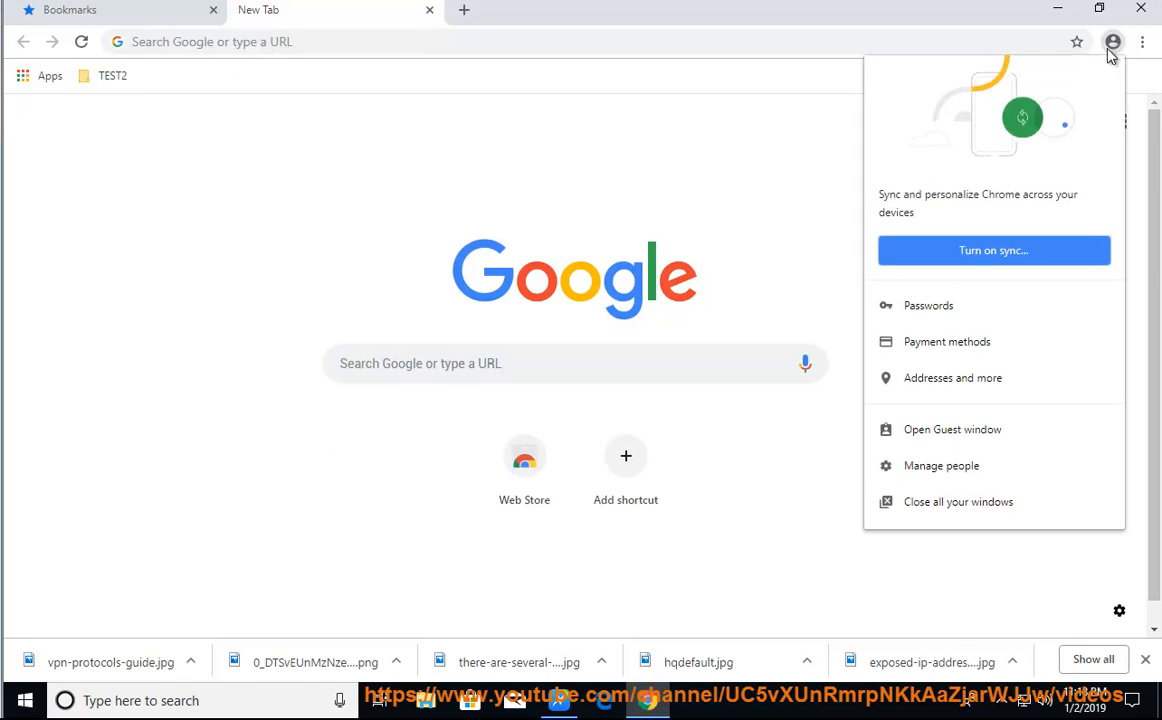
pyautogui.moveTo(980, 350)
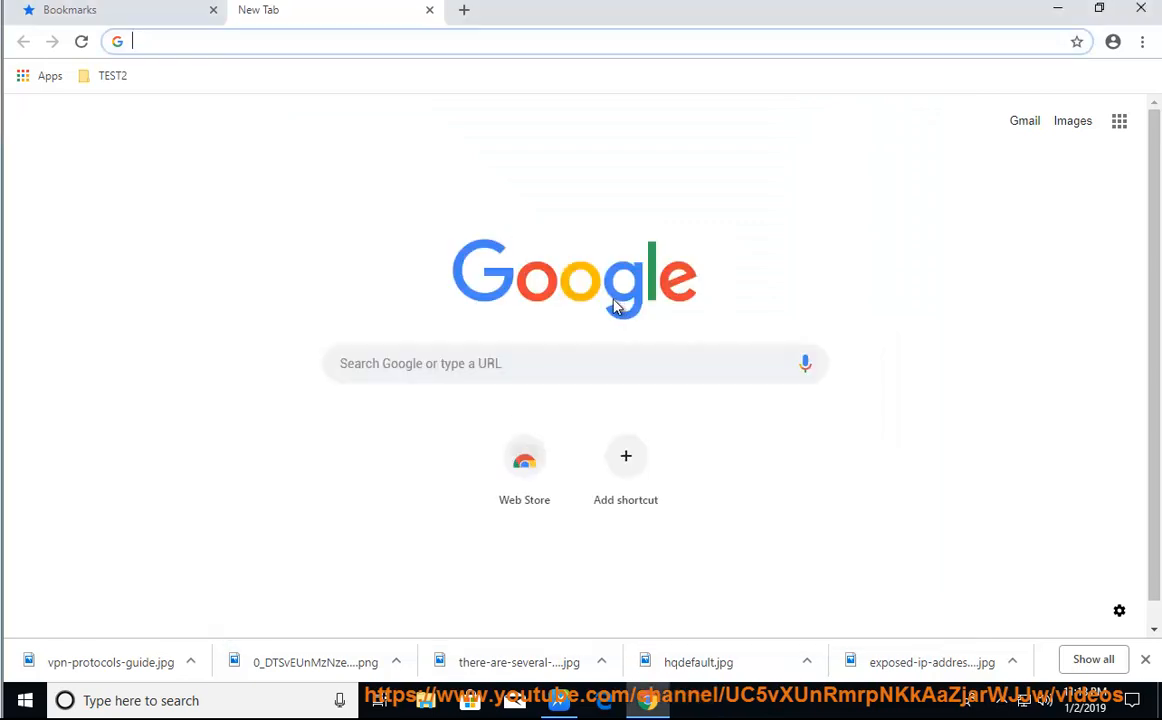
pyautogui.click(1112, 42)
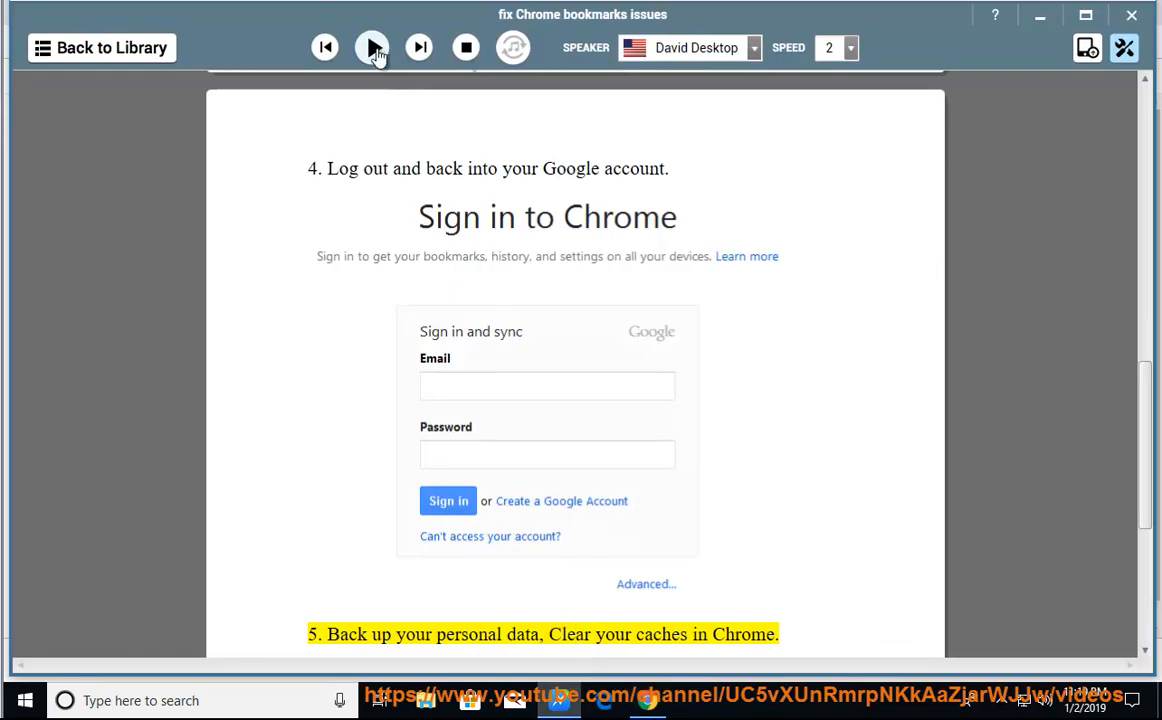
# Resume reading tip 5 about backing up data and clearing Chrome's caches.
pyautogui.click(370, 48)
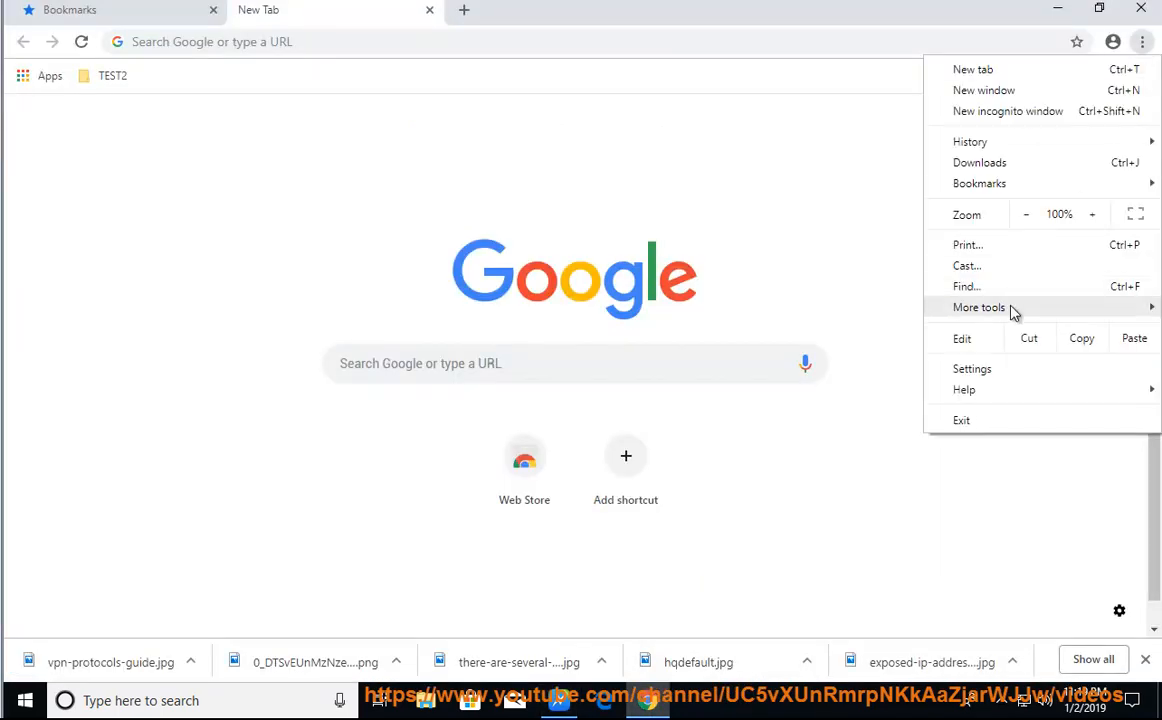
# Search Chrome settings for 'caches' and bring up the Clear browsing data options.
pyautogui.click(972, 368)
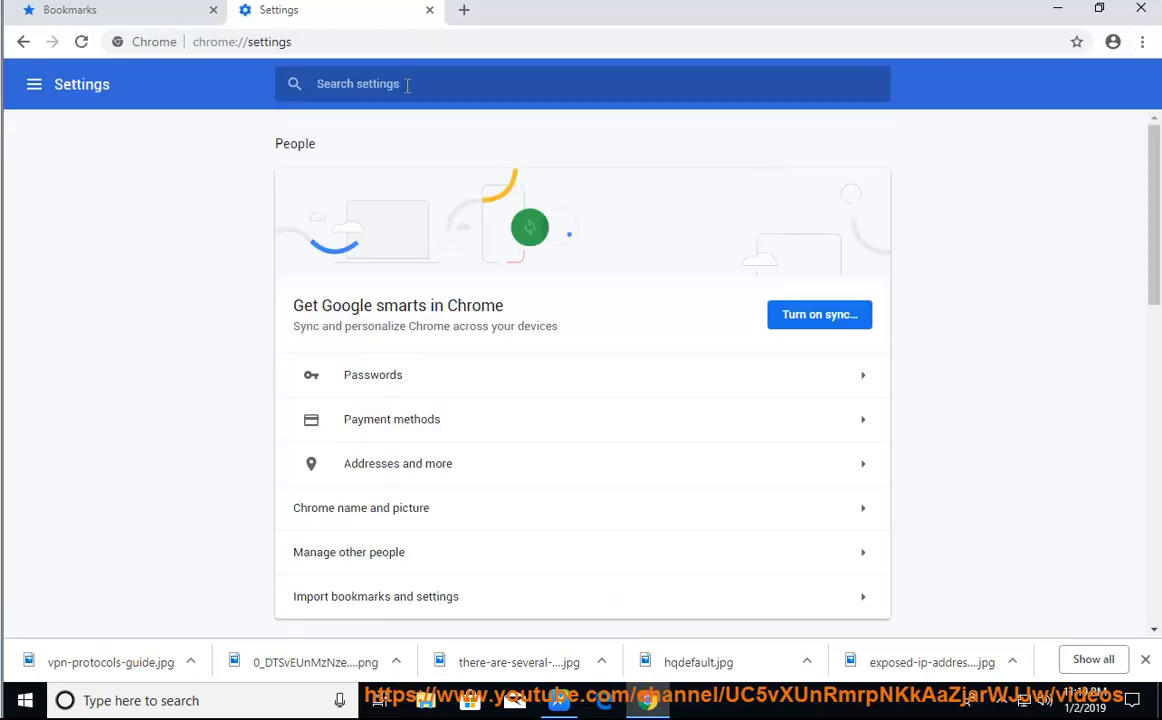
pyautogui.write('caches')
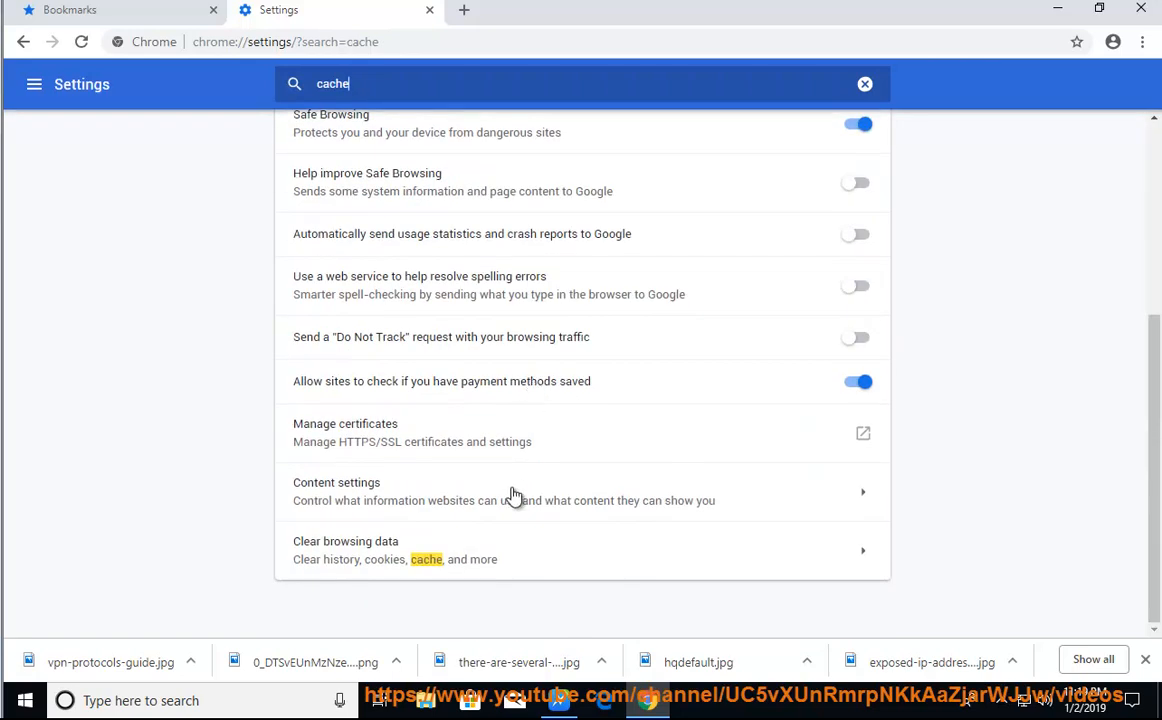
pyautogui.click(344, 550)
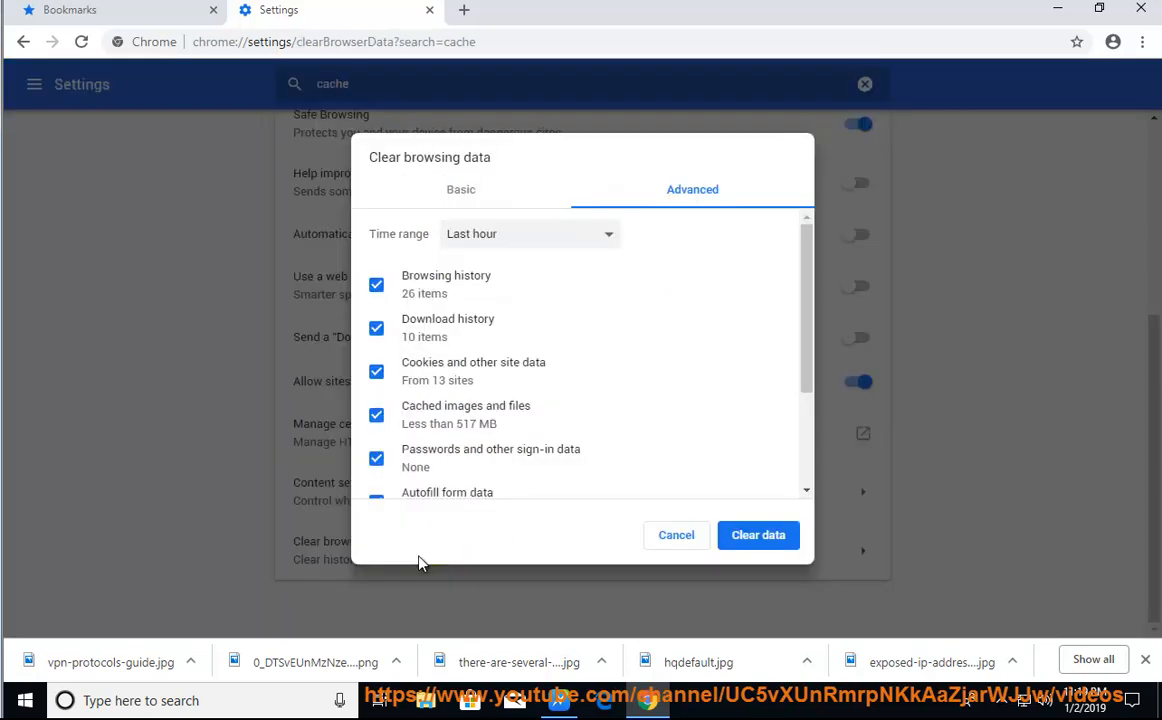
# Clear browsing data for All time, including history, cookies and cached files.
pyautogui.click(528, 232)
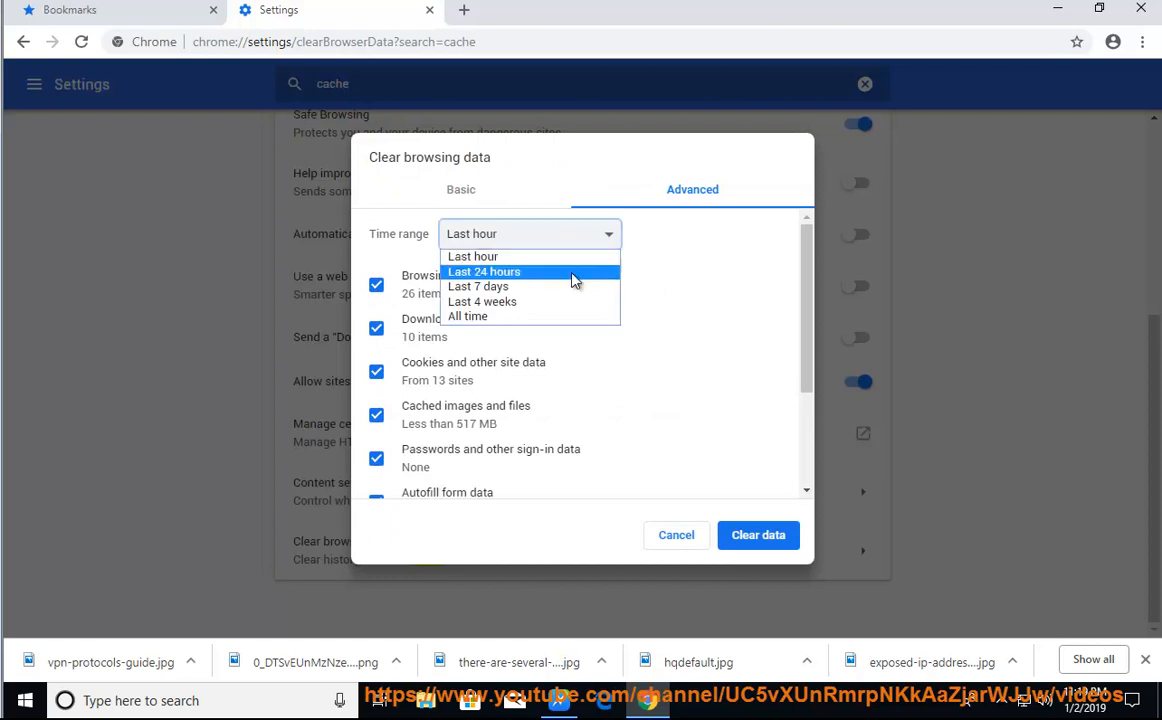
pyautogui.click(468, 316)
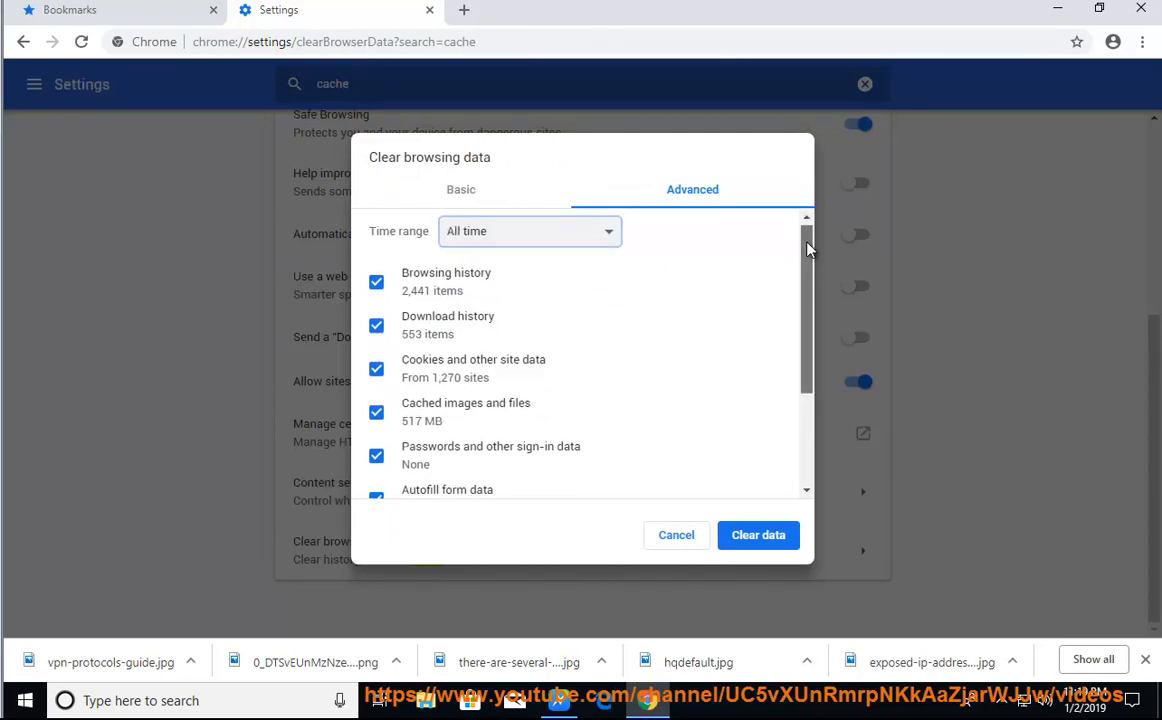
pyautogui.scroll(-3)
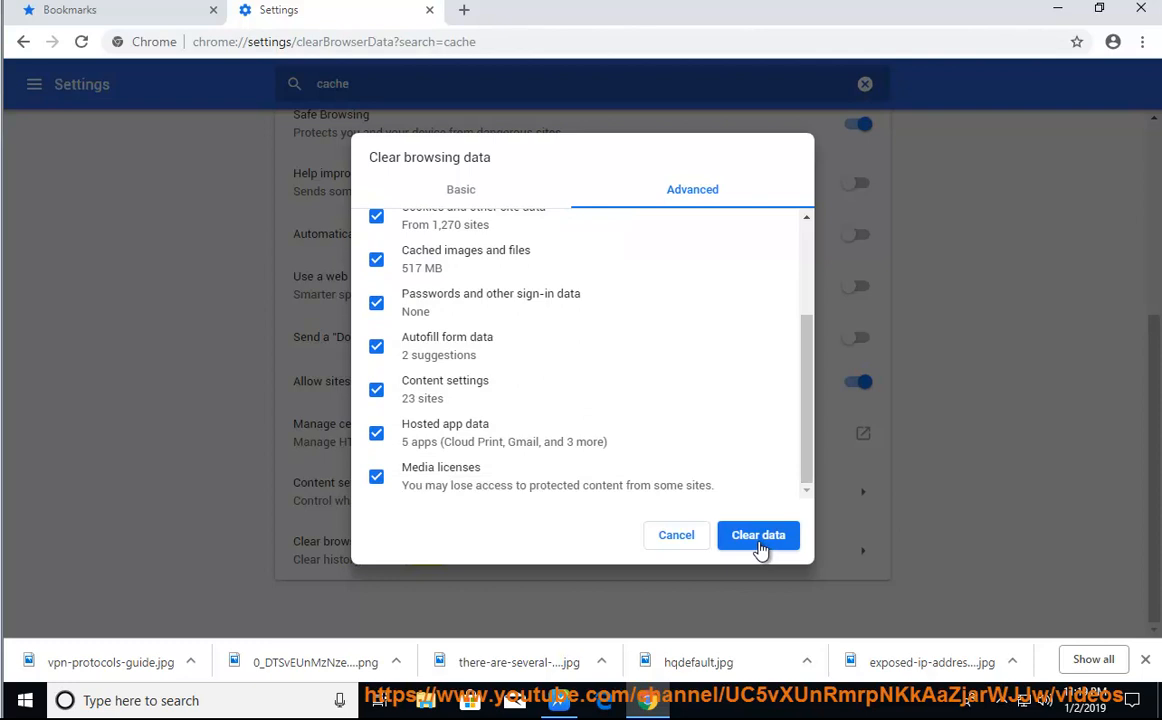
pyautogui.click(758, 536)
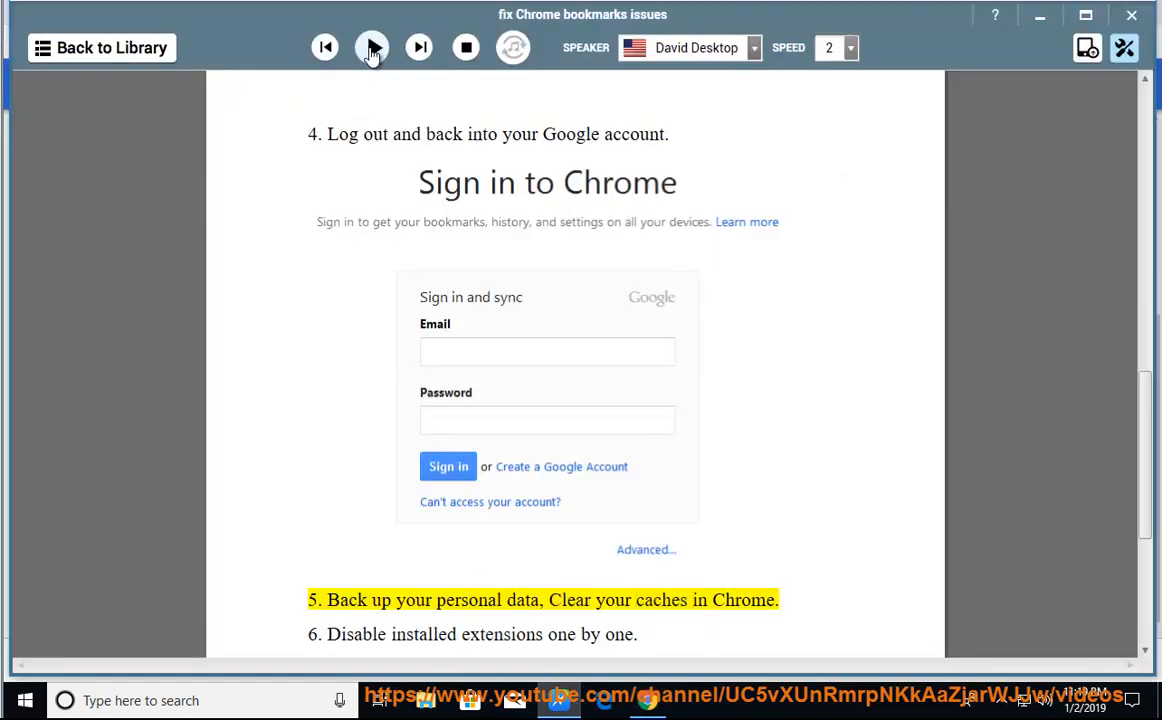
# Have NaturalReader read step 5 about clearing caches aloud.
pyautogui.click(370, 48)
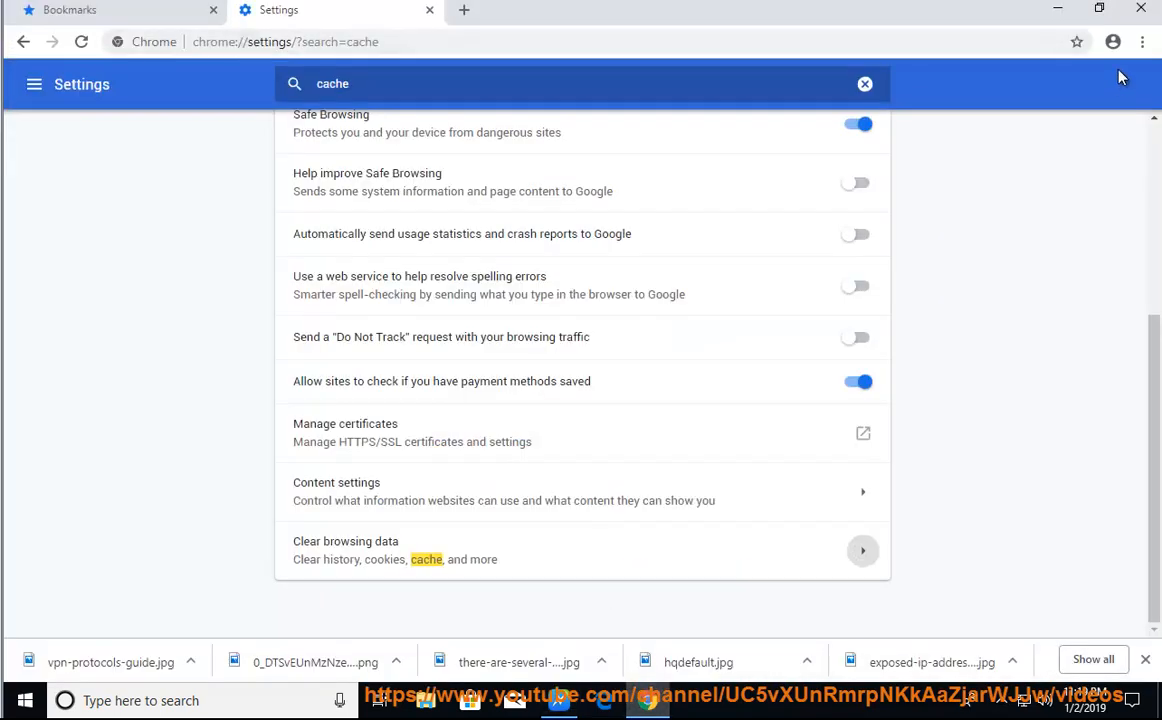
# Reach the Extensions page via More tools in Chrome's main menu.
pyautogui.click(1142, 42)
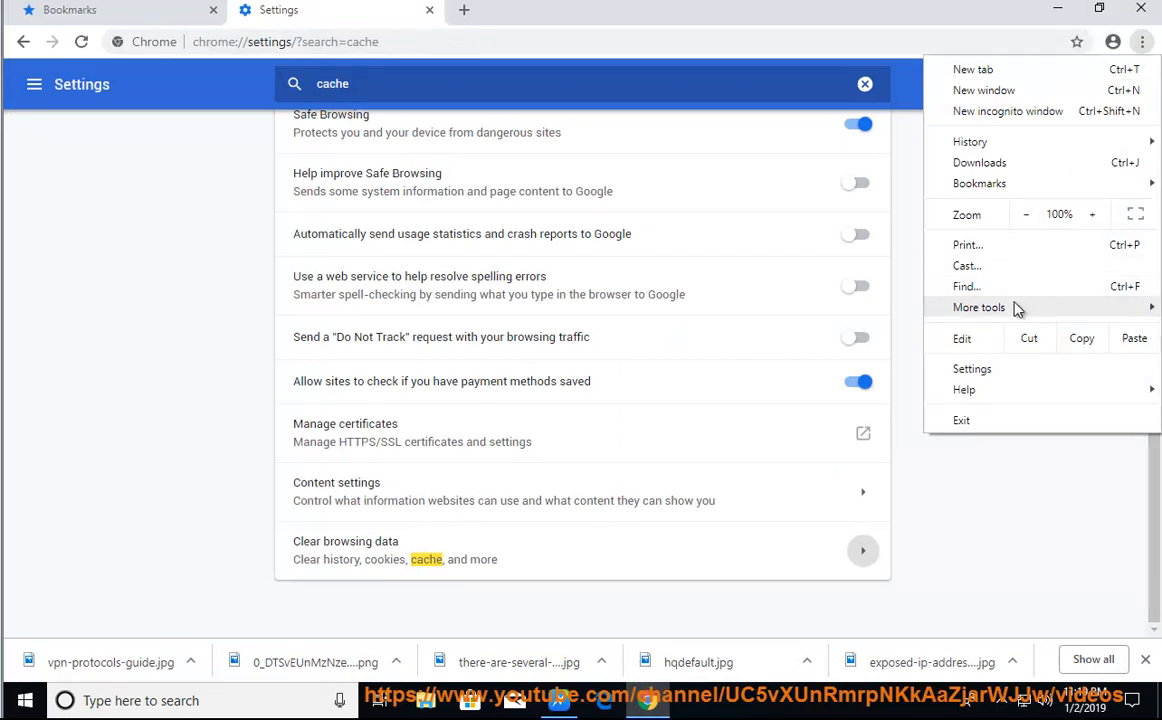
pyautogui.click(980, 308)
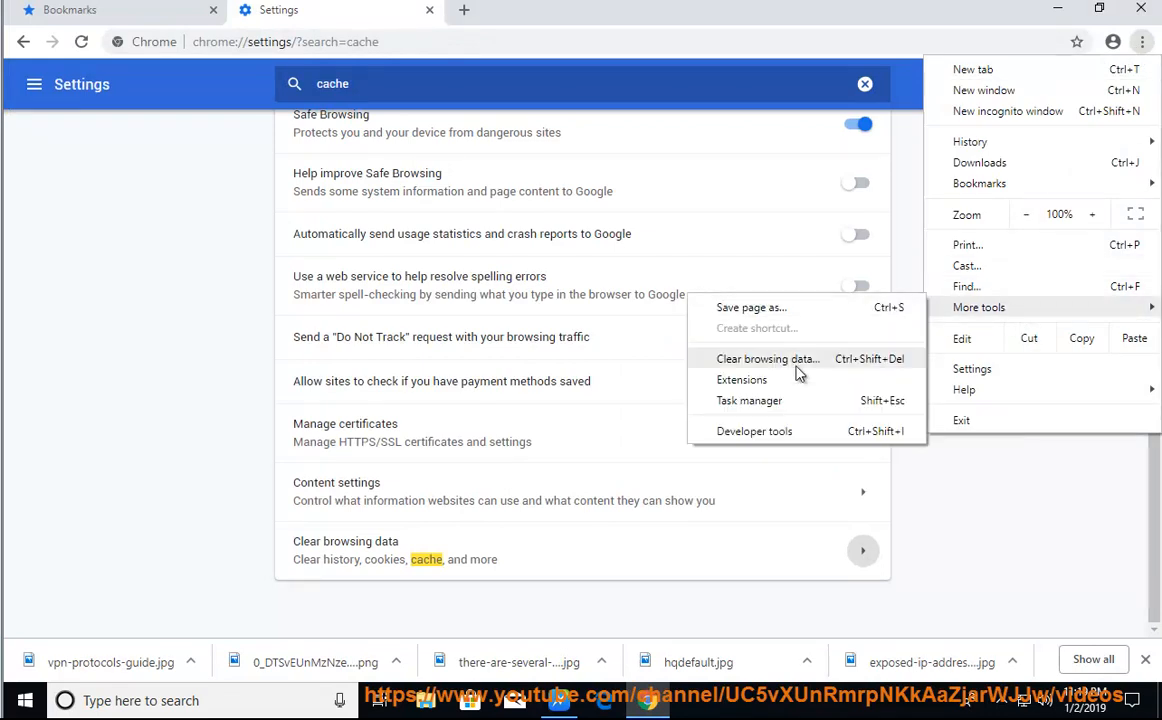
pyautogui.click(742, 380)
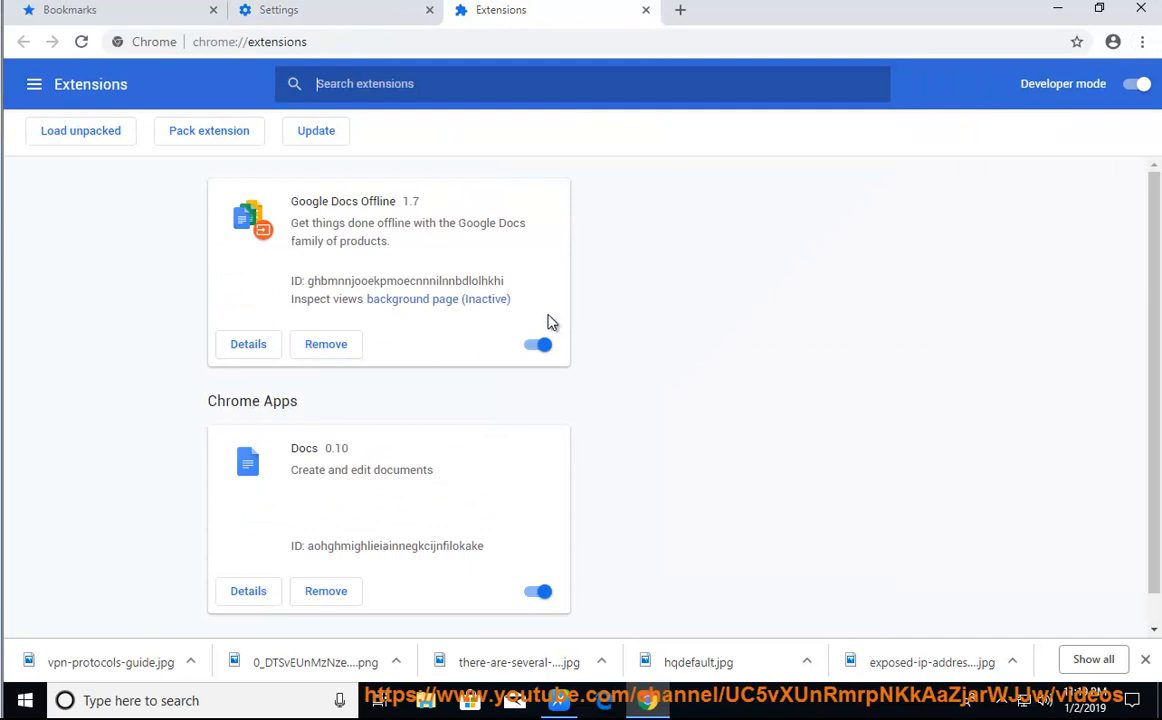
pyautogui.moveTo(540, 344)
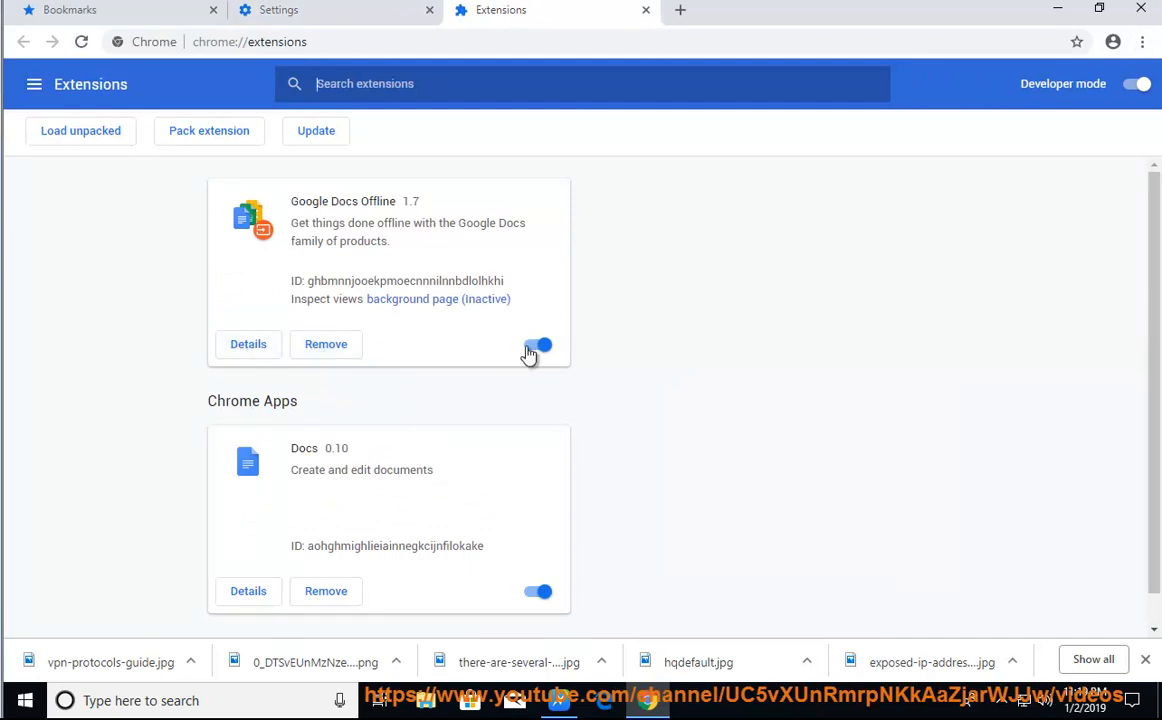
pyautogui.scroll(-3)
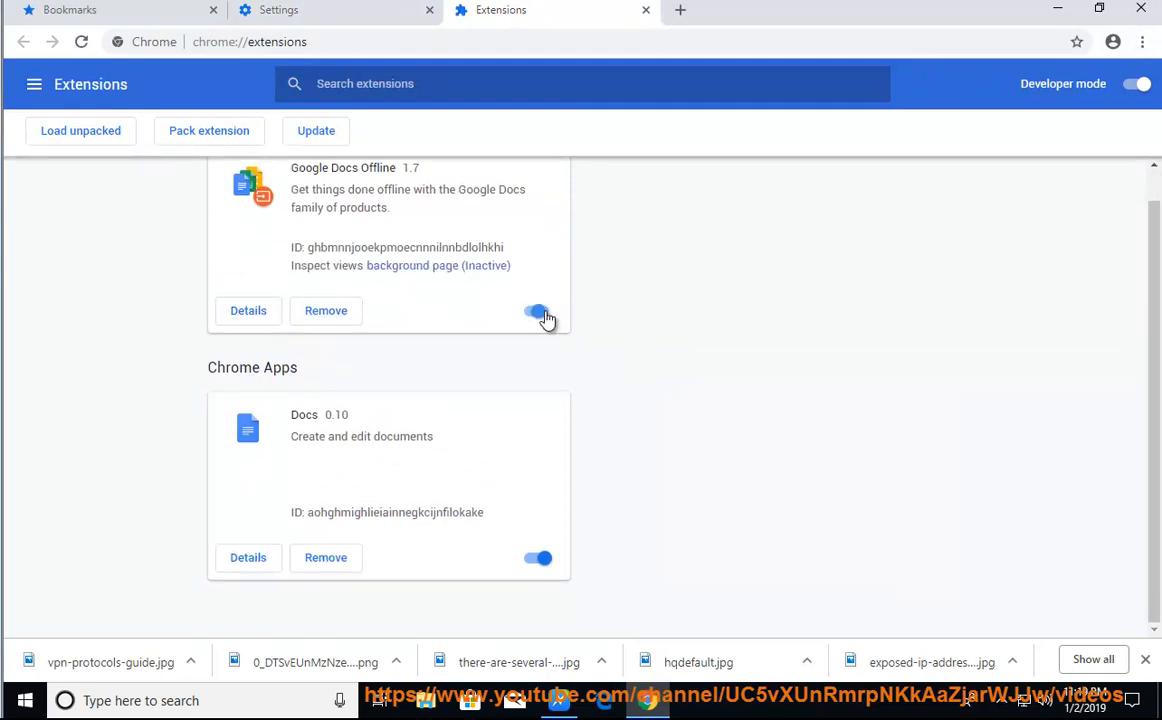
# Switch Docs and Google Docs Offline off and back on, then pause NaturalReader after step 7.
pyautogui.click(538, 558)
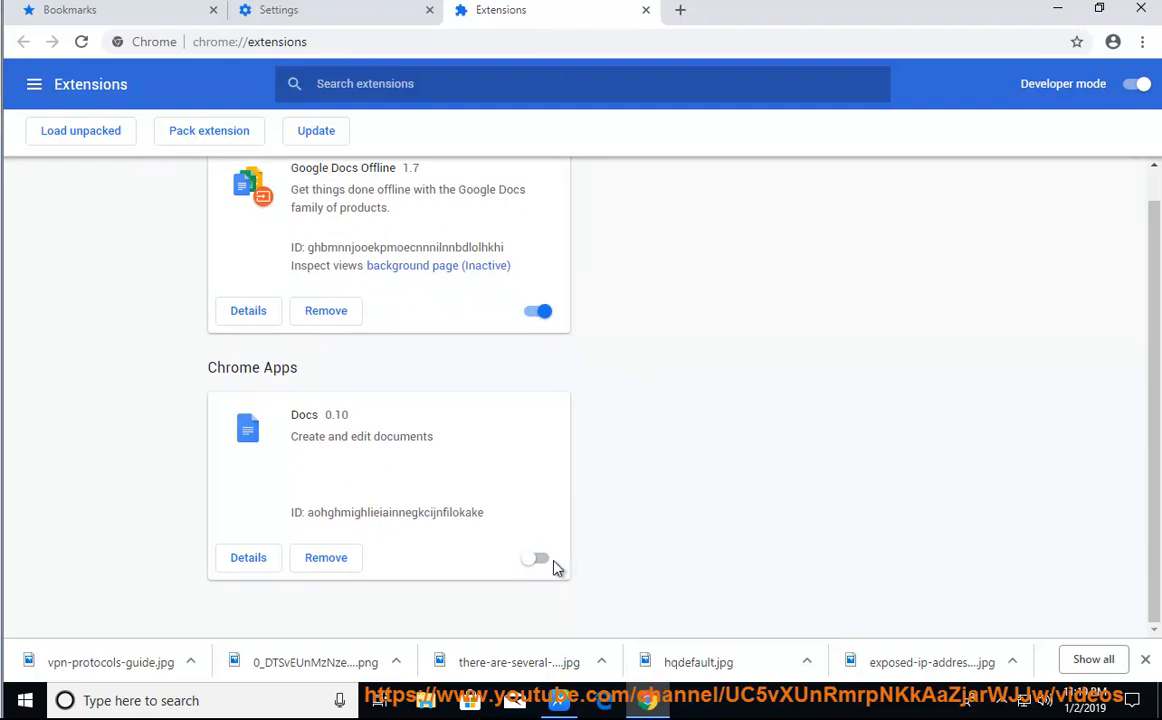
pyautogui.click(536, 556)
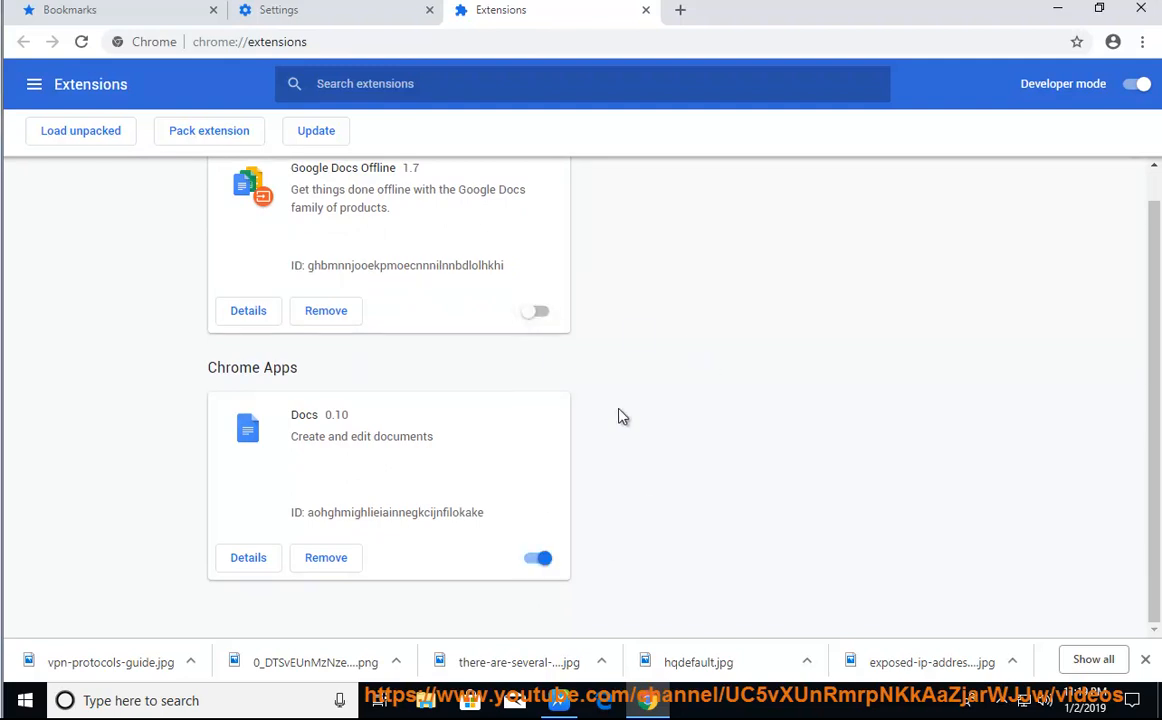
pyautogui.click(536, 312)
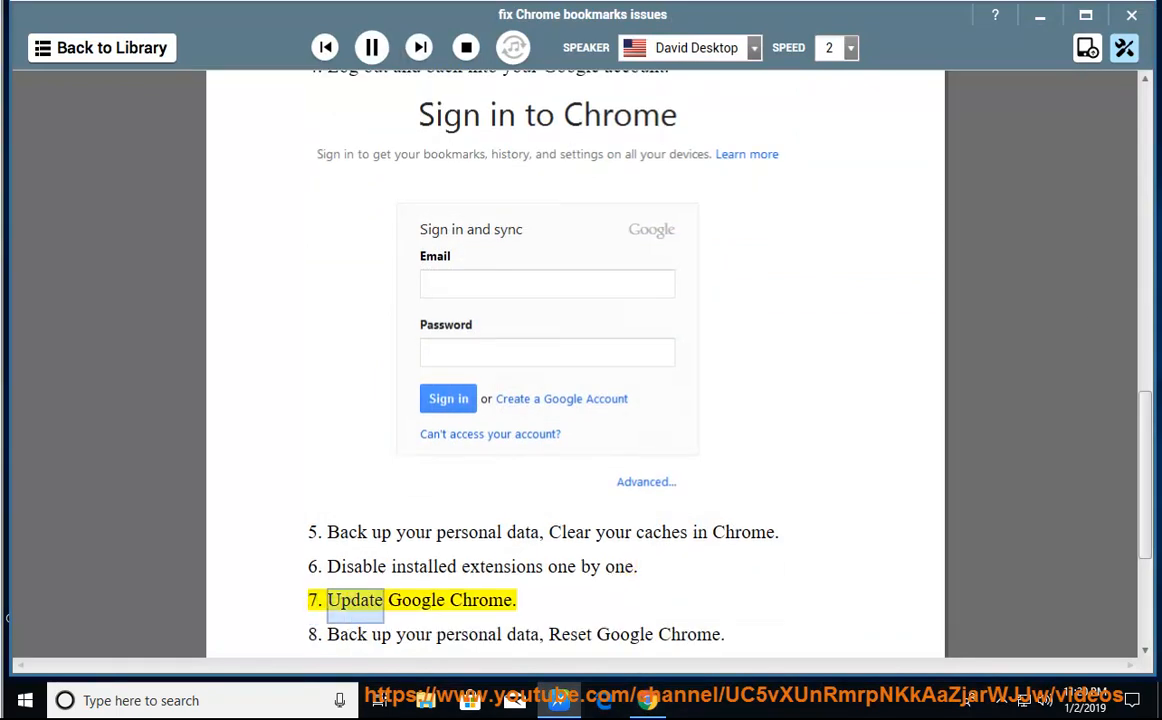
pyautogui.click(370, 48)
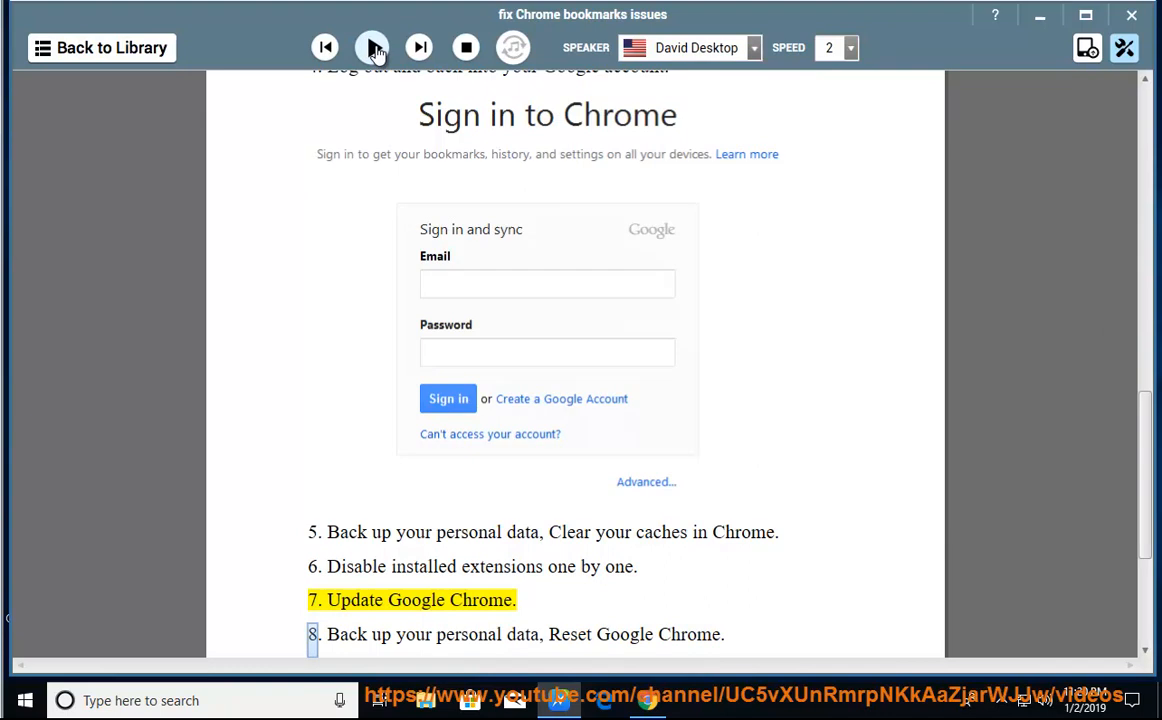
pyautogui.click(370, 48)
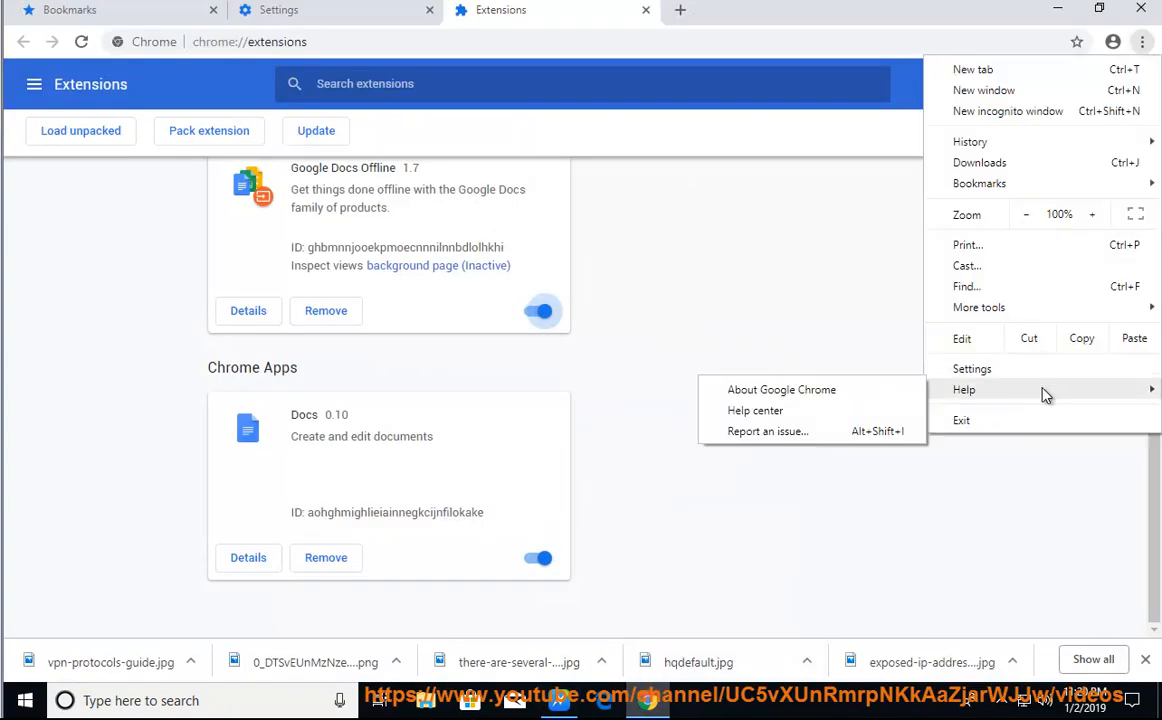
# Open About Google Chrome to check the installed version for updates.
pyautogui.click(780, 388)
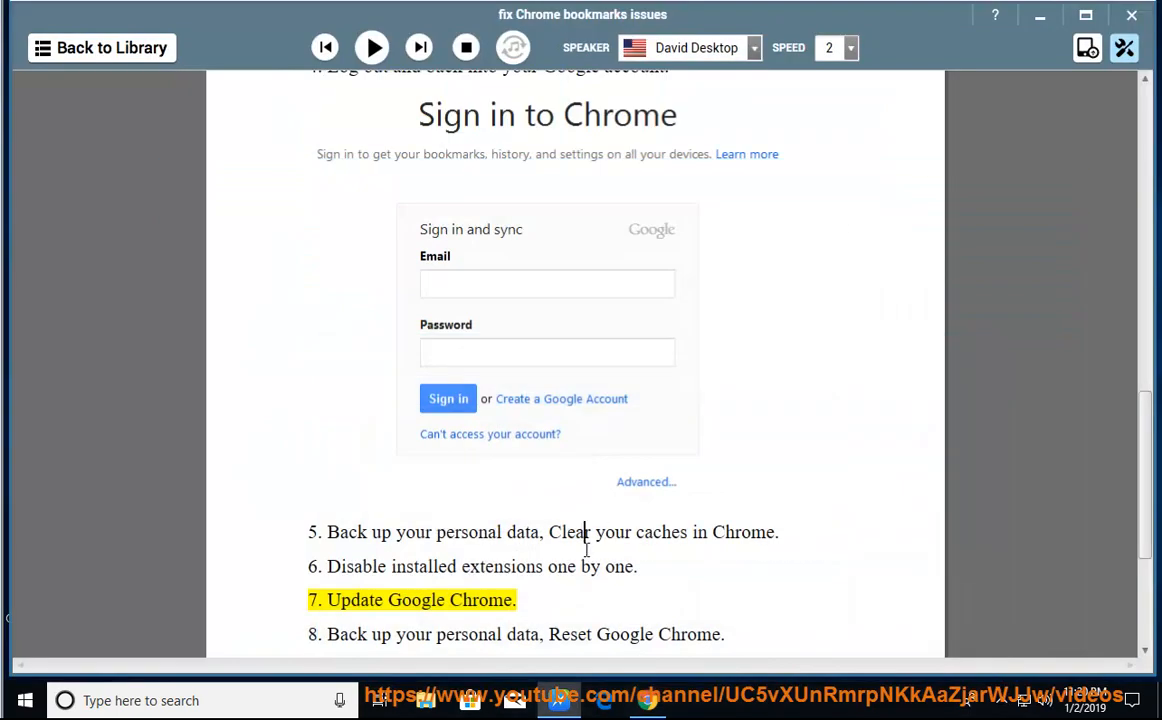
pyautogui.click(370, 48)
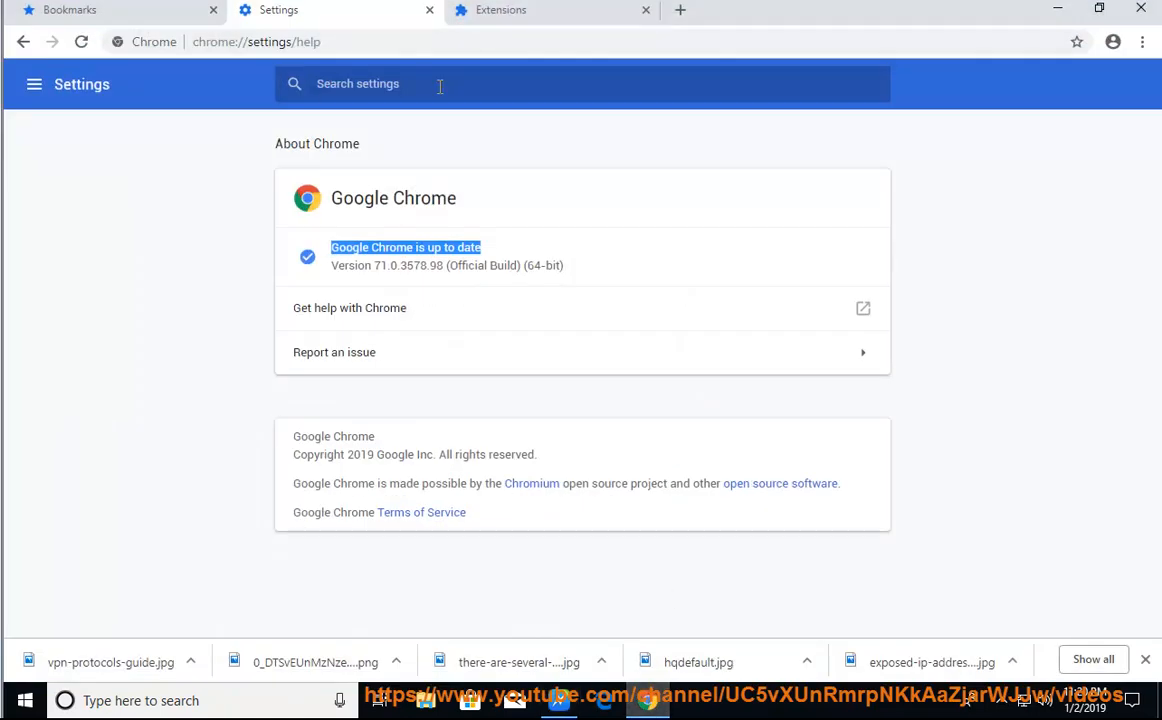
# Search settings for 'RESE', start Restore settings to original defaults, and cancel the Reset settings dialog.
pyautogui.write('re')
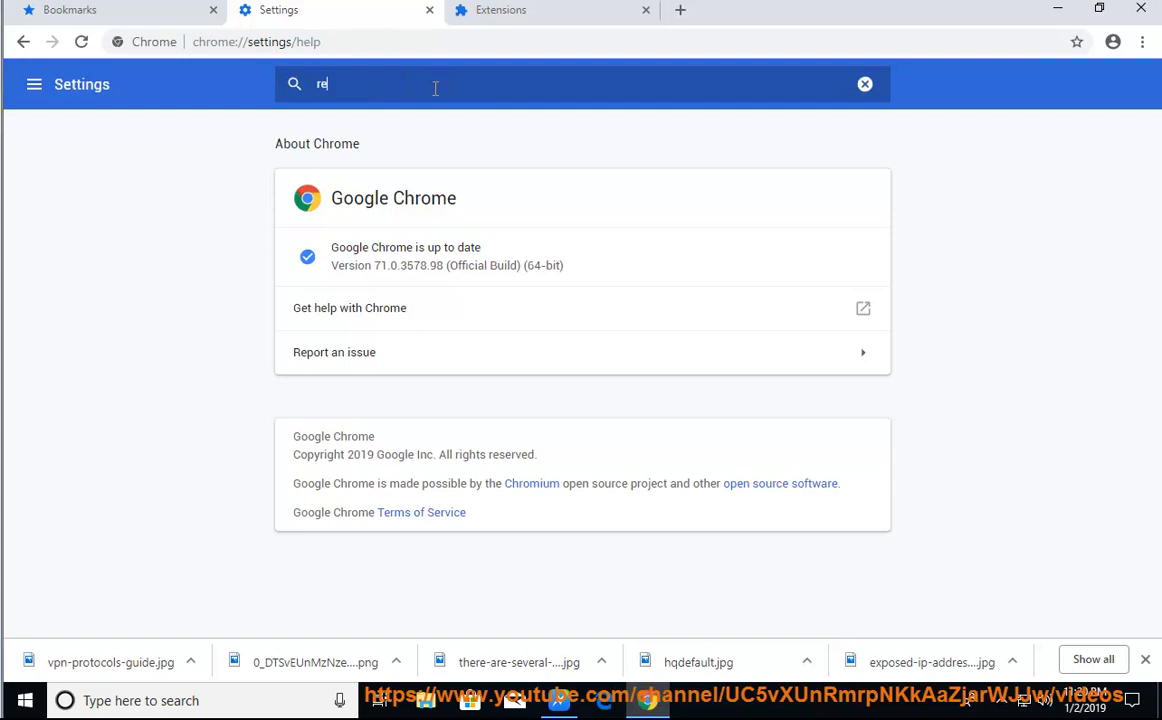
pyautogui.click(864, 84)
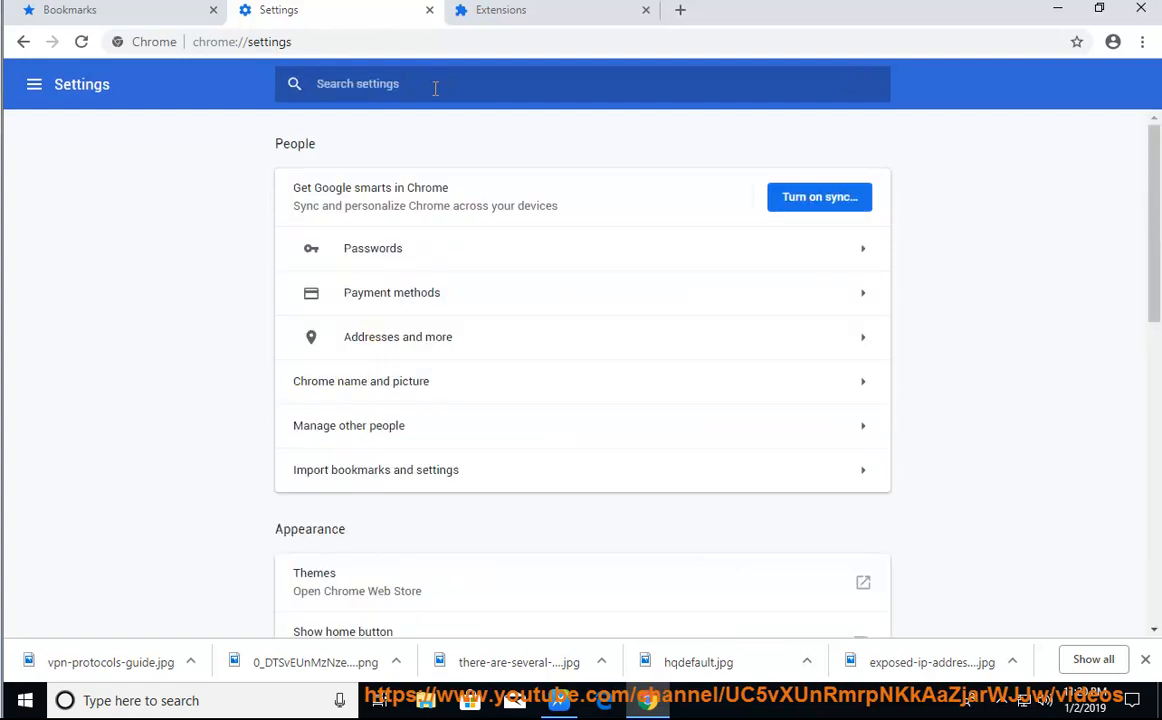
pyautogui.write('RESE')
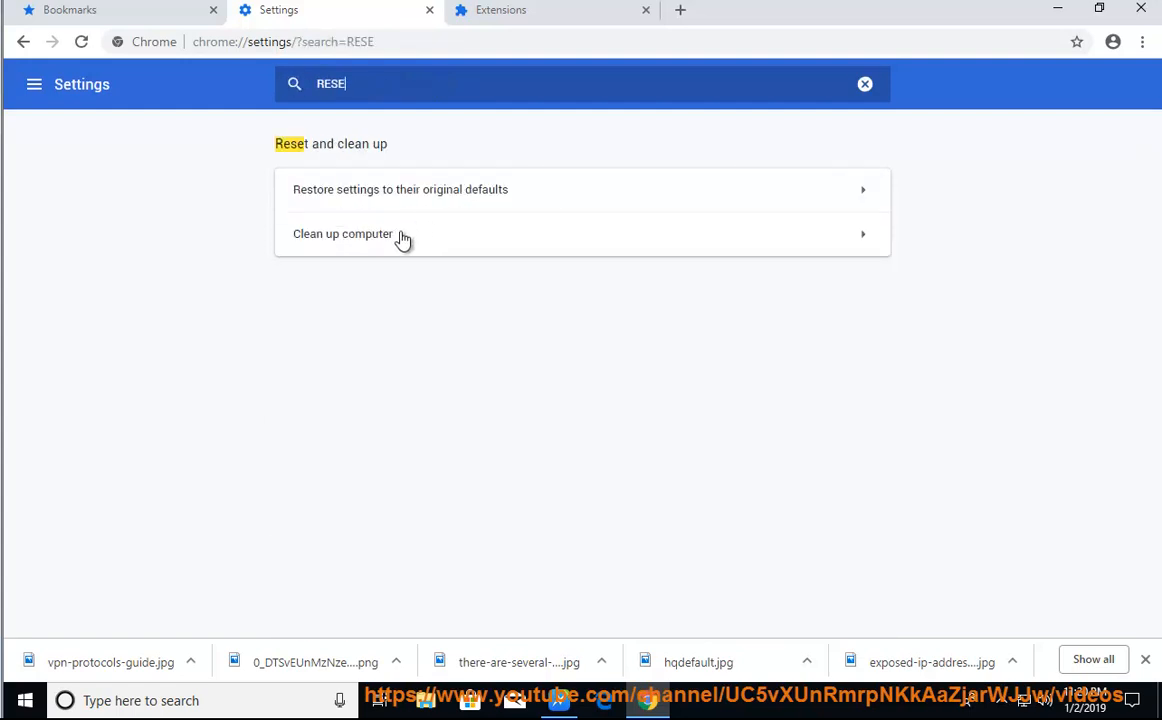
pyautogui.click(400, 188)
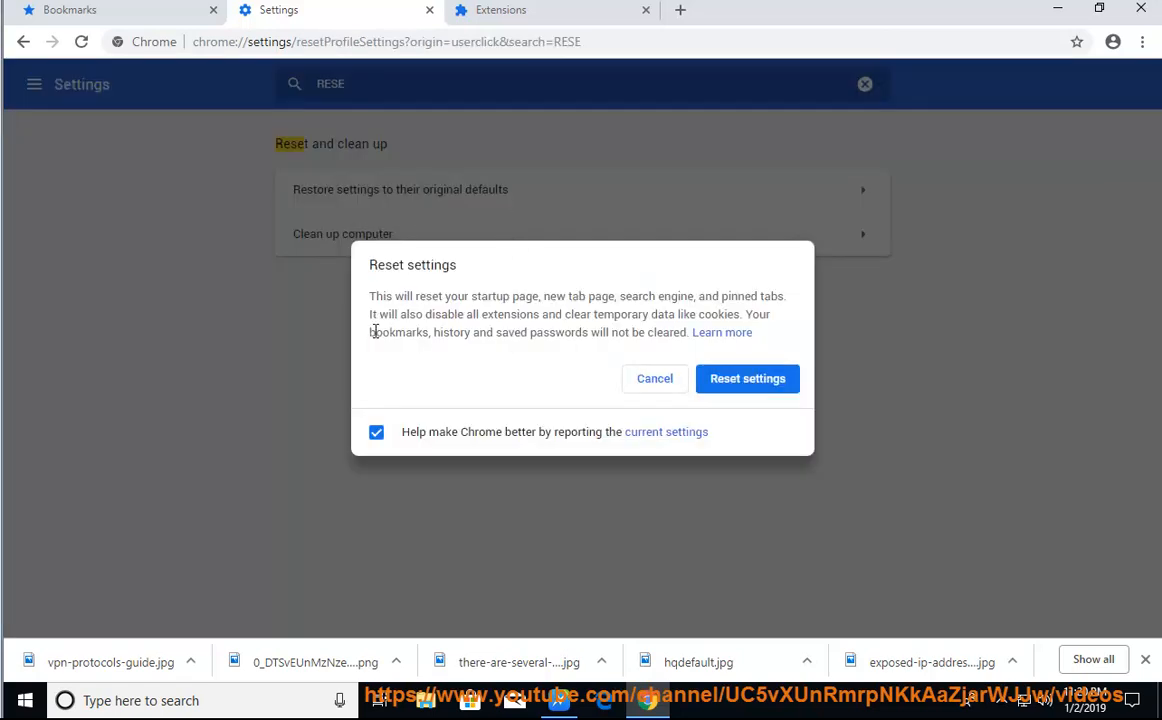
pyautogui.moveTo(730, 404)
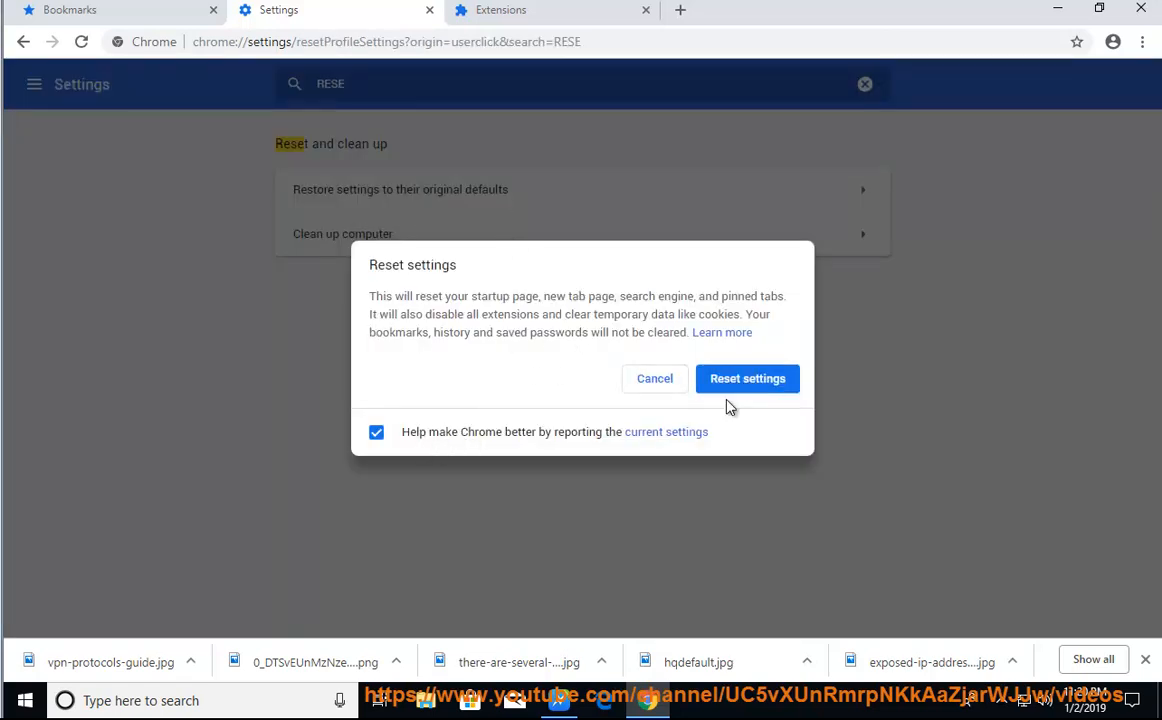
pyautogui.moveTo(656, 378)
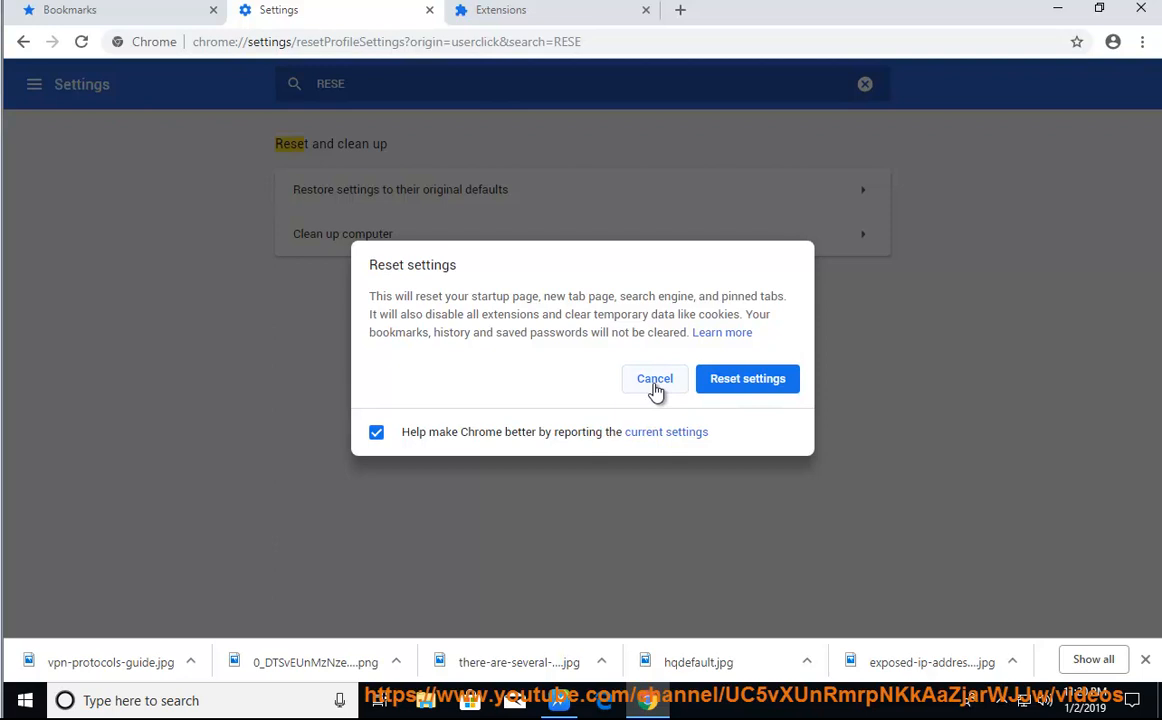
pyautogui.click(656, 378)
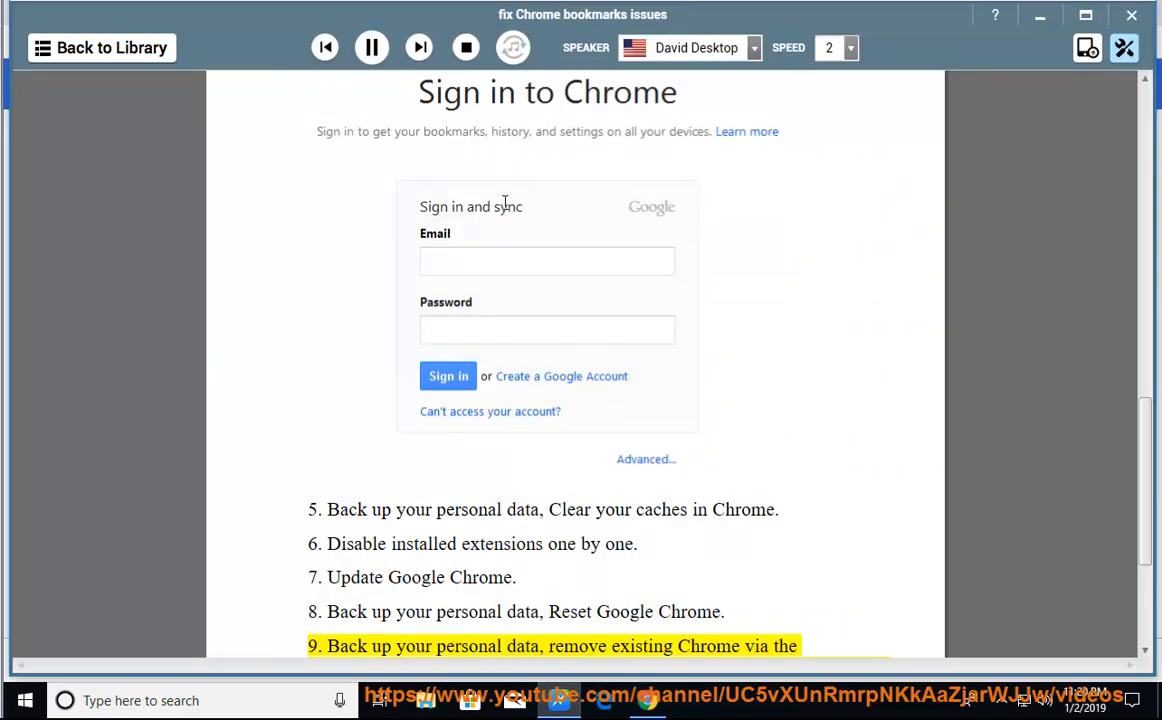
# Scroll down so step 9 on uninstalling and reinstalling Chrome as admin is fully shown while read aloud.
pyautogui.scroll(-3)
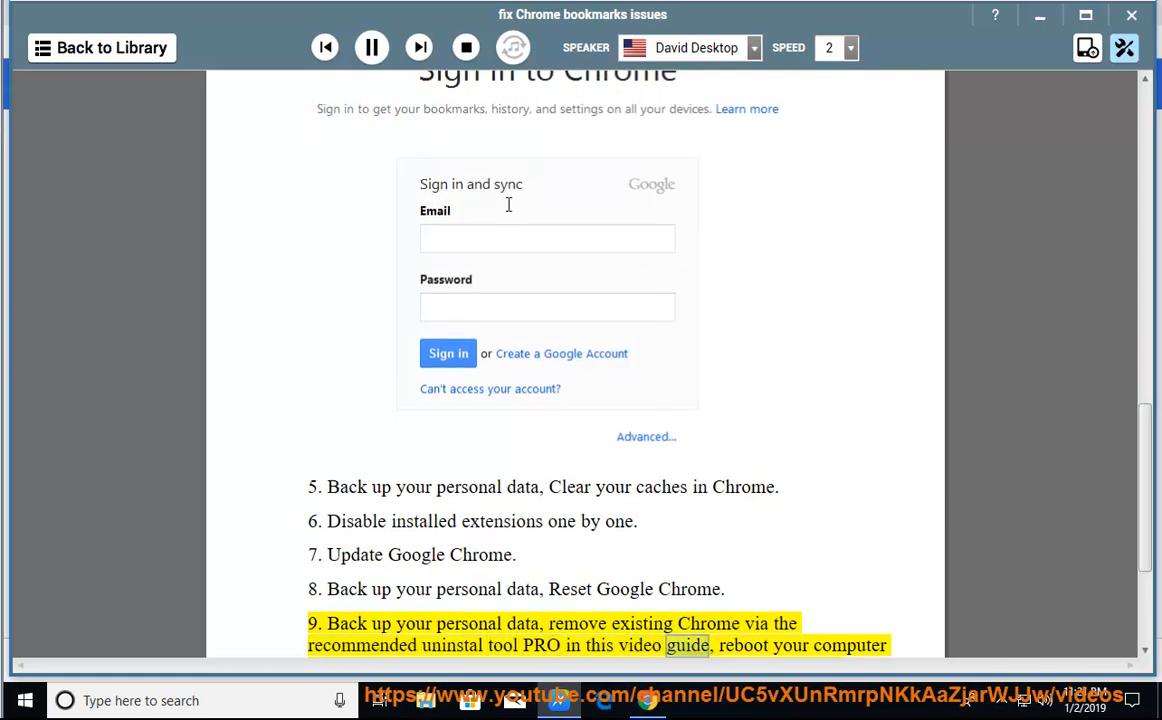
pyautogui.scroll(-3)
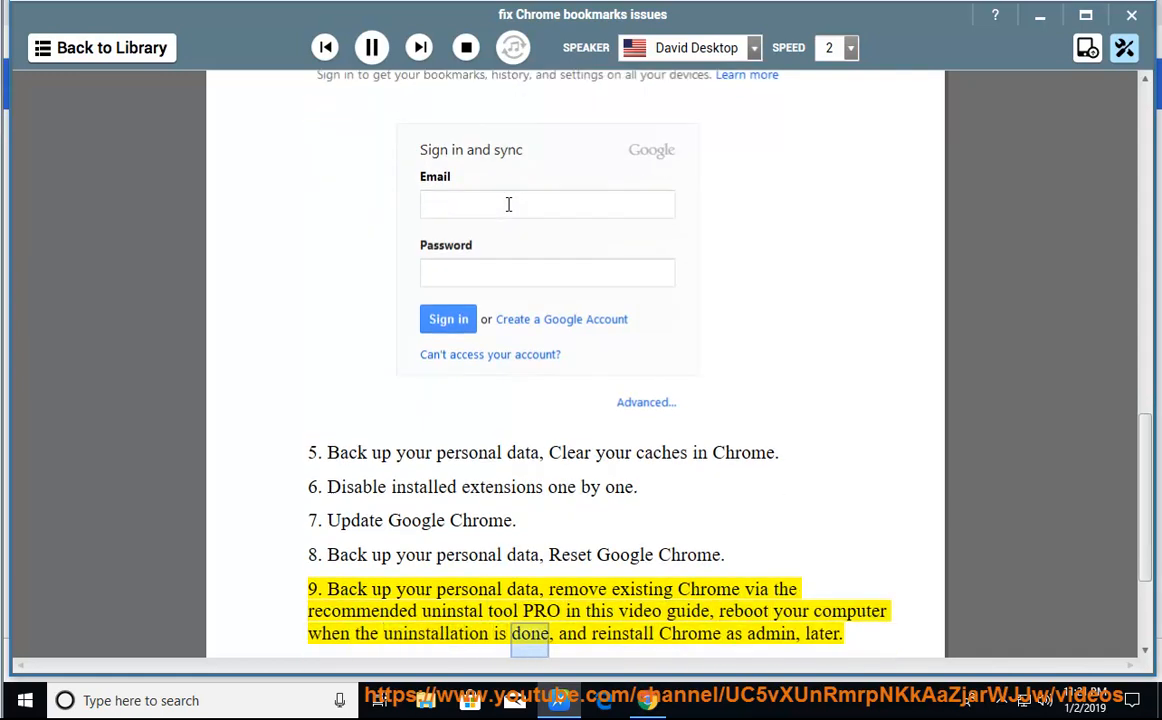